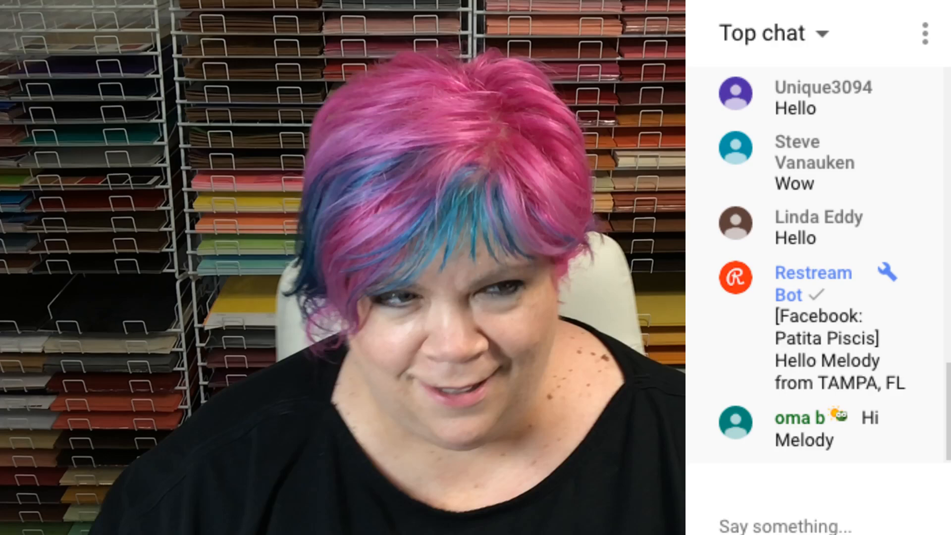
# Scroll down on the blank untitled canvas page.
pyautogui.scroll(-3)
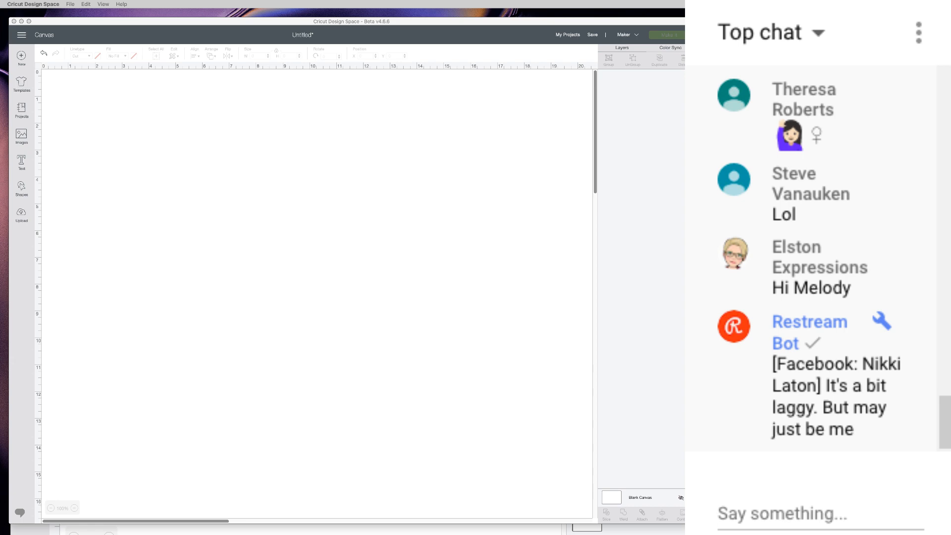
pyautogui.scroll(-3)
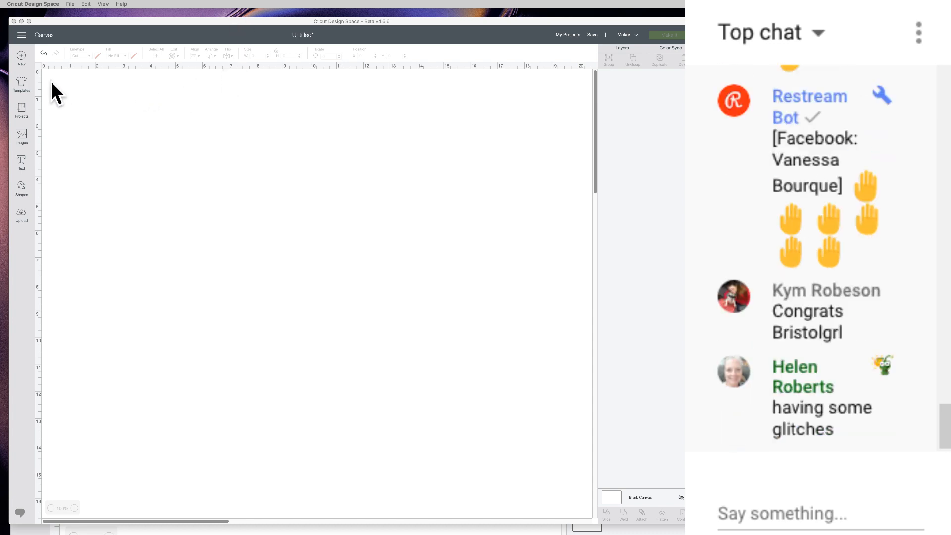
pyautogui.moveTo(4, 203)
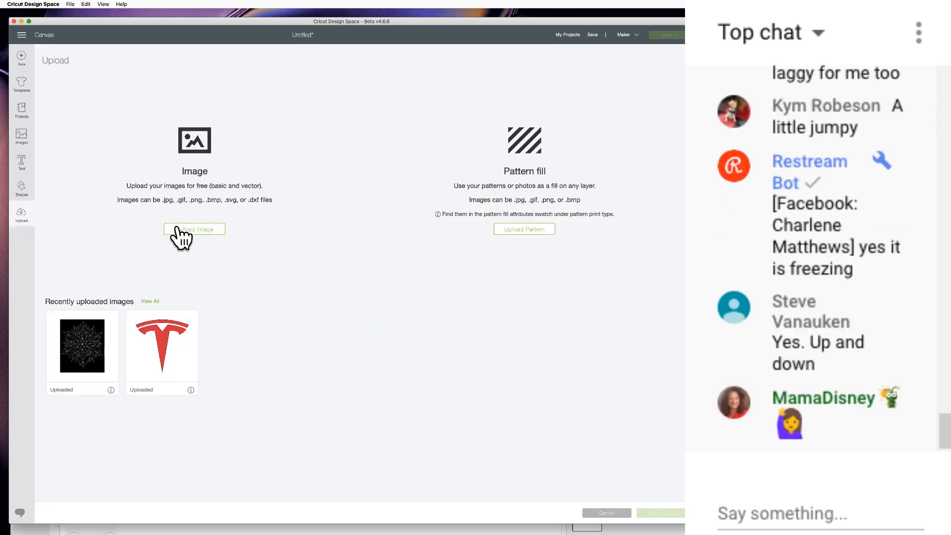
# Start an image upload and load the mandala screenshot file from the computer.
pyautogui.click(194, 229)
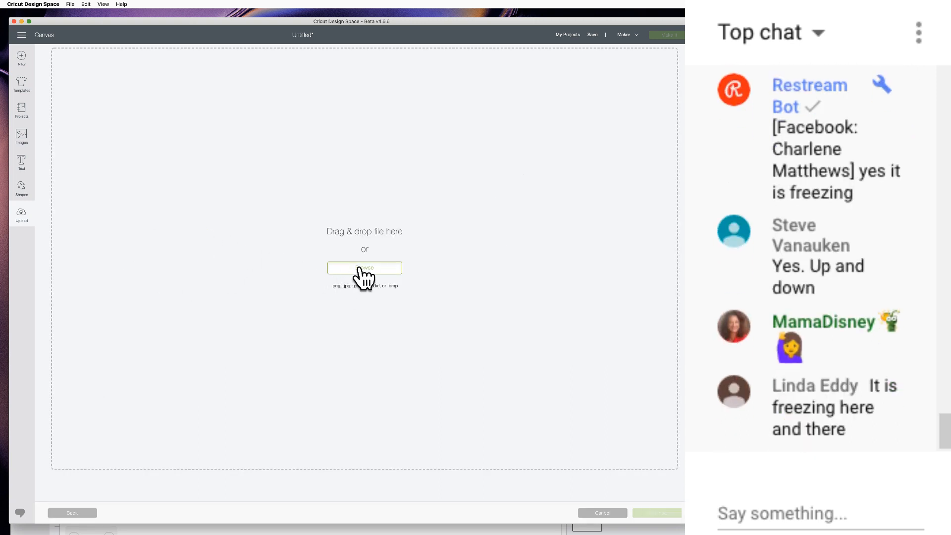
pyautogui.click(364, 268)
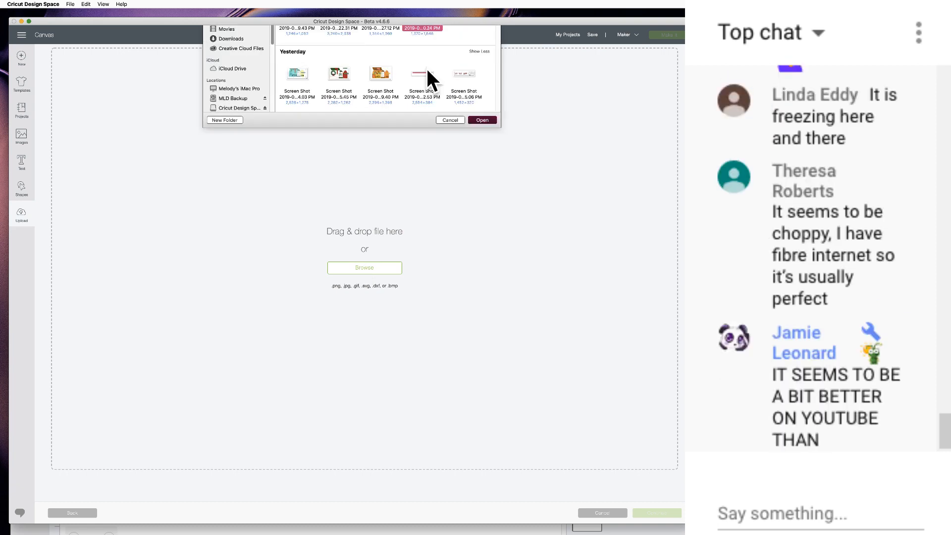
pyautogui.click(482, 120)
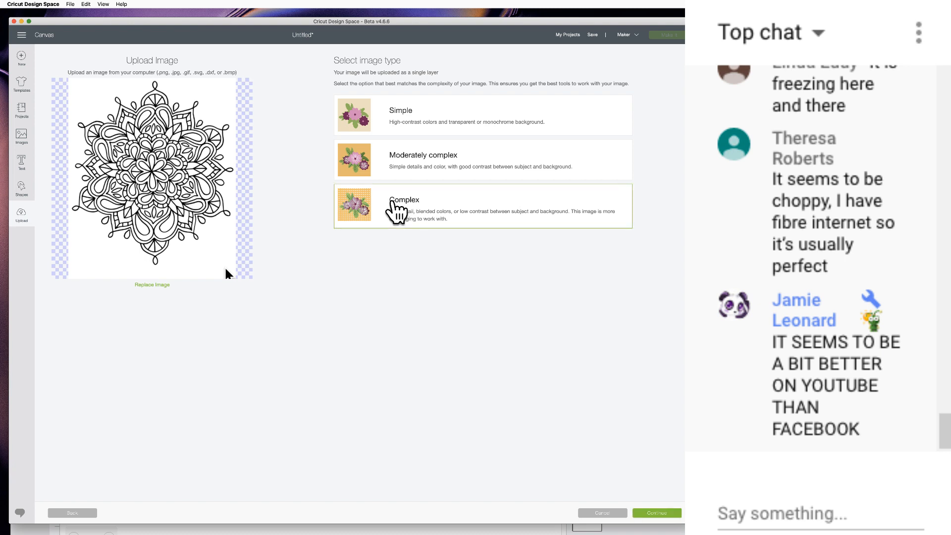
pyautogui.moveTo(111, 122)
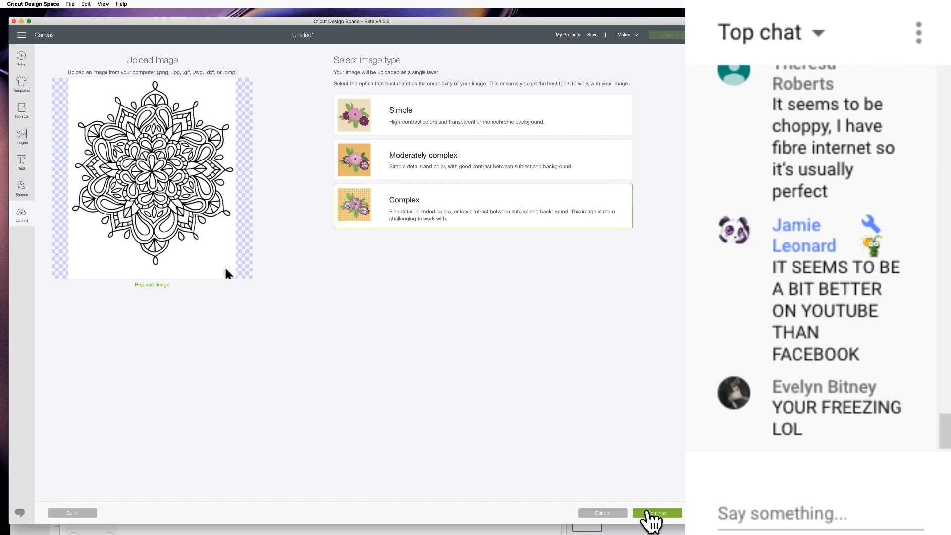
# Continue with the mandala as a Complex image into the cleanup step.
pyautogui.click(656, 512)
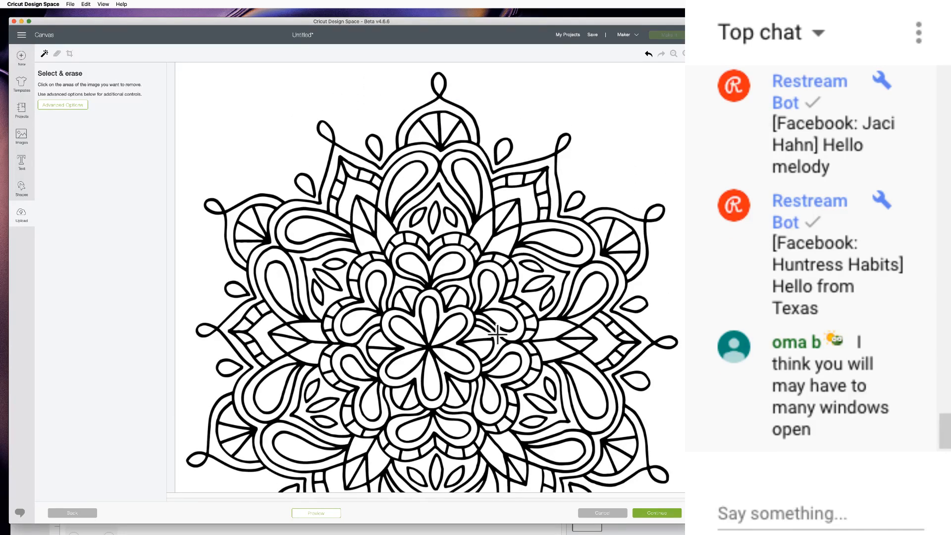
pyautogui.moveTo(502, 284)
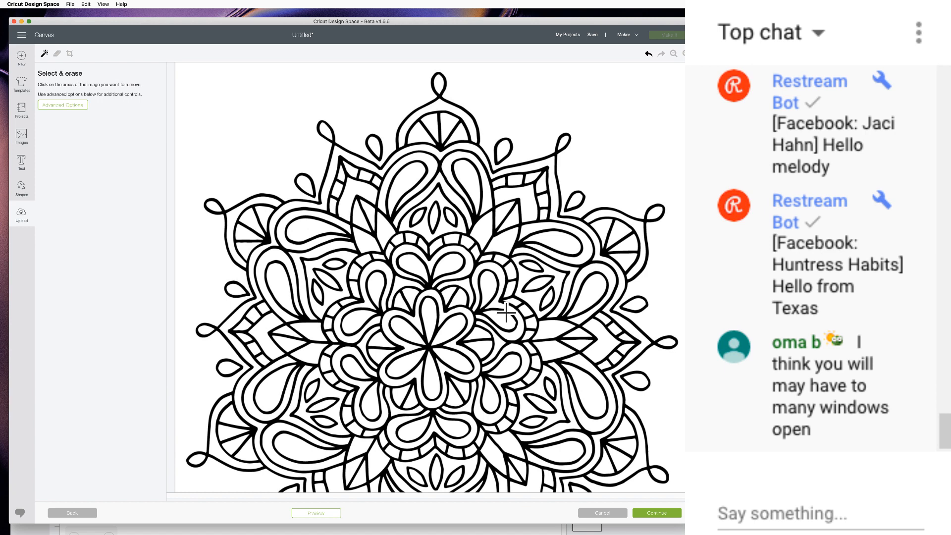
pyautogui.moveTo(399, 89)
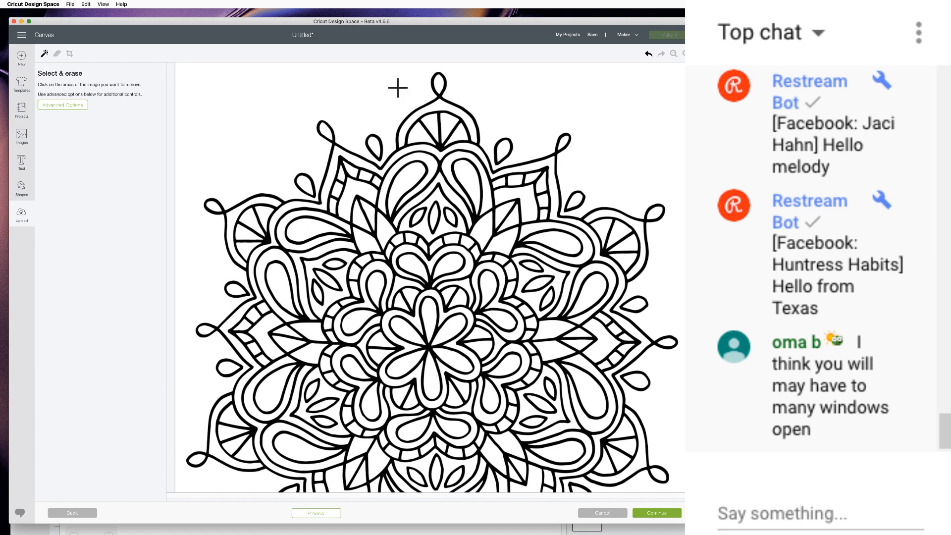
pyautogui.moveTo(472, 105)
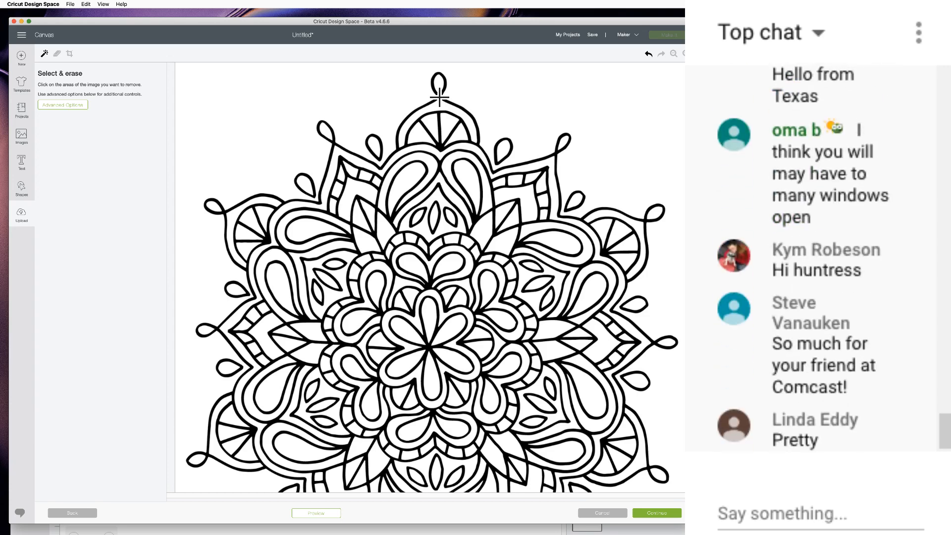
# Scroll the mandala preview while marking its black outlines for erasing.
pyautogui.scroll(-3)
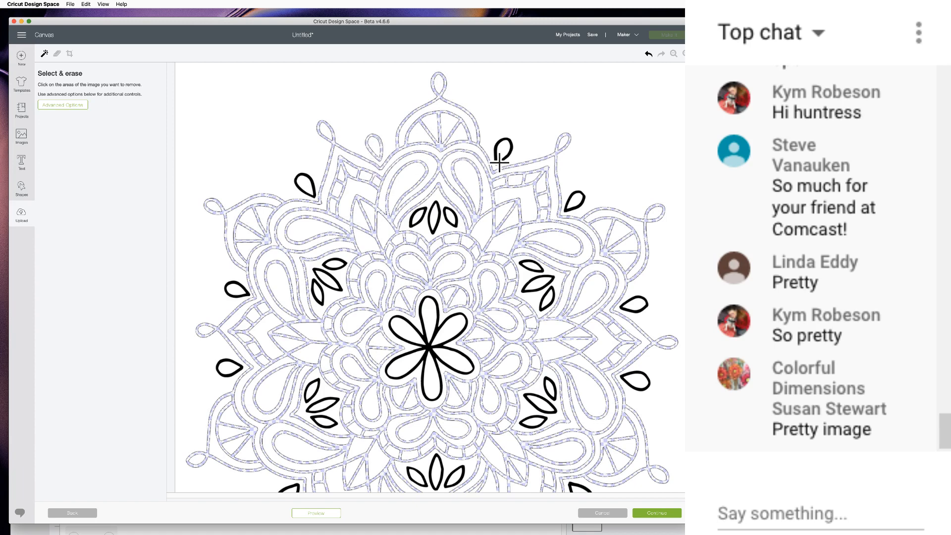
pyautogui.moveTo(579, 194)
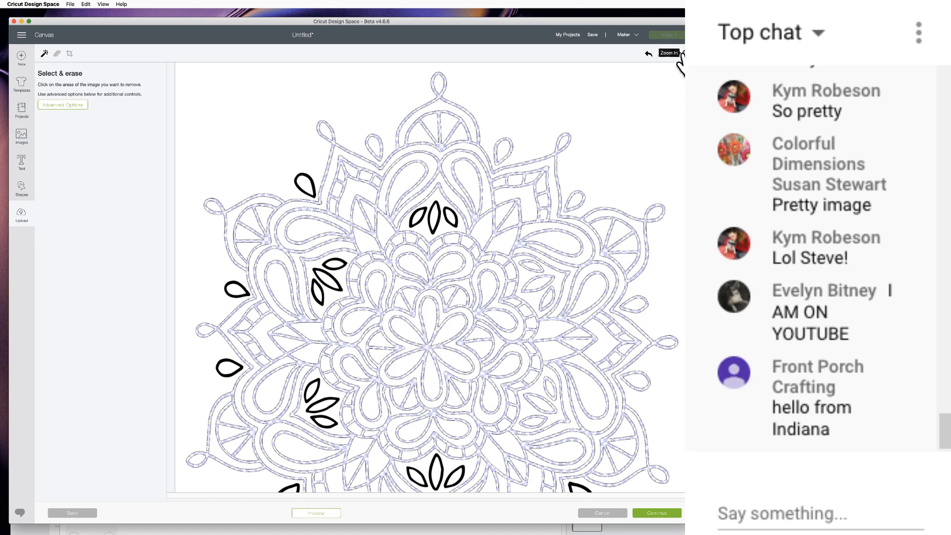
# Zoom in and erase the leftover leaf, teardrop, and three-petal outlines.
pyautogui.click(673, 53)
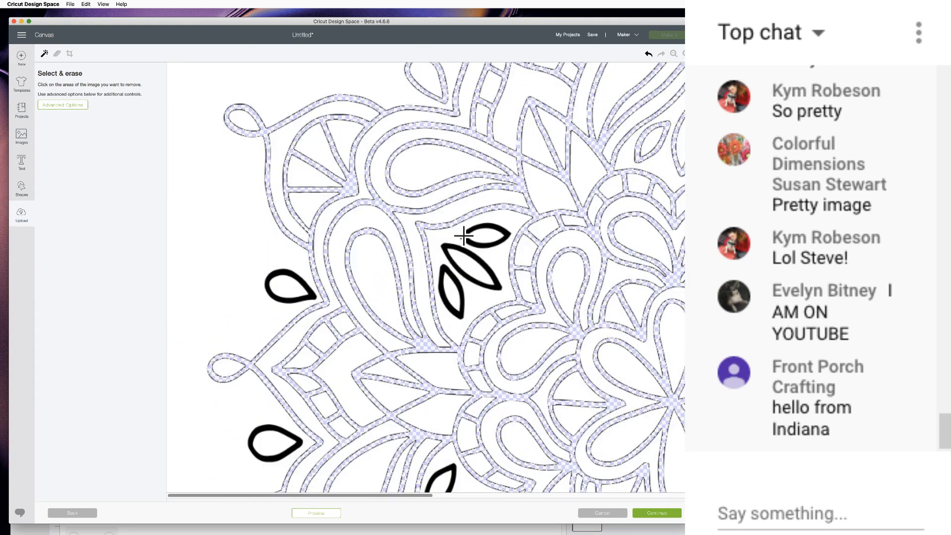
pyautogui.click(479, 237)
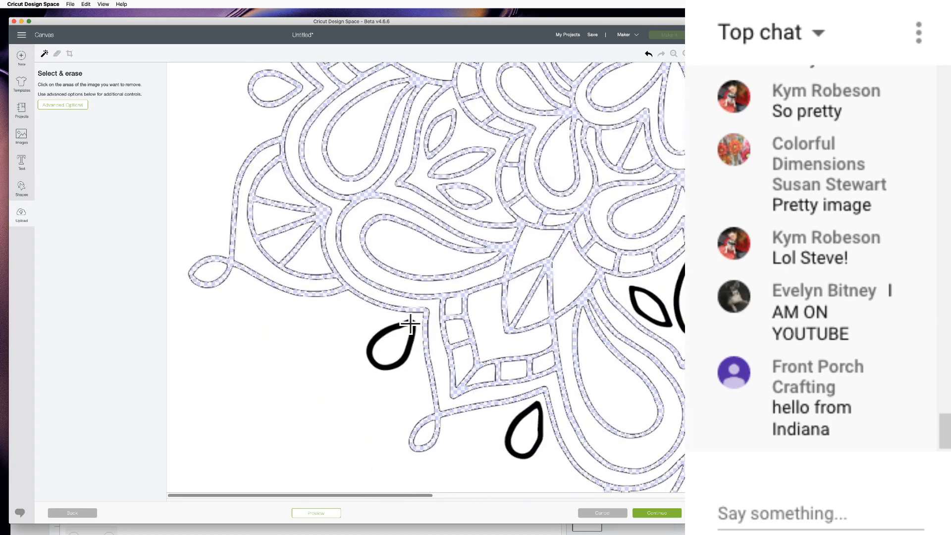
pyautogui.click(391, 343)
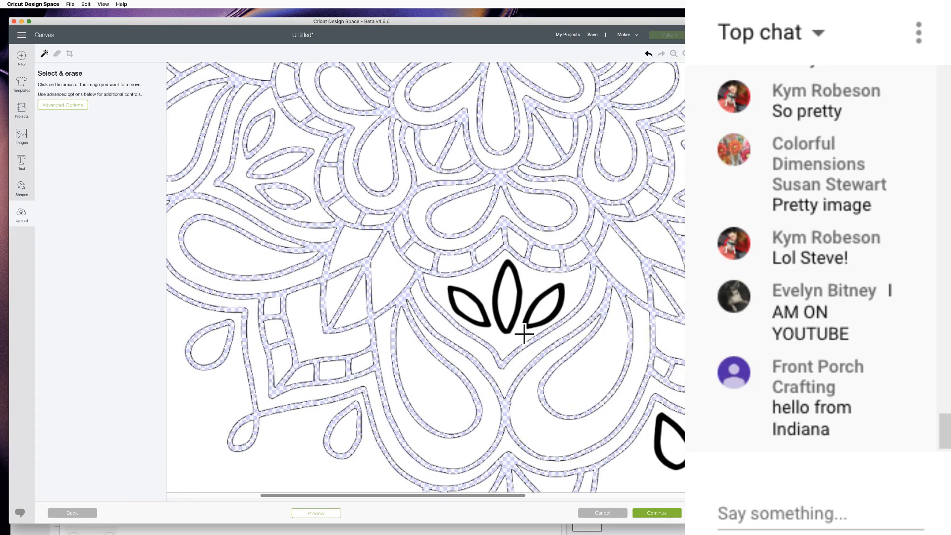
pyautogui.click(470, 306)
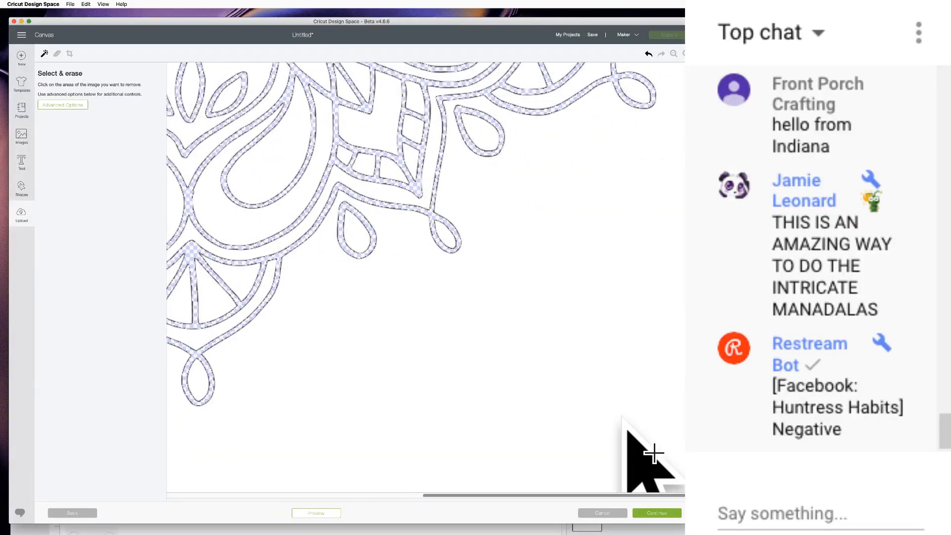
pyautogui.moveTo(470, 308)
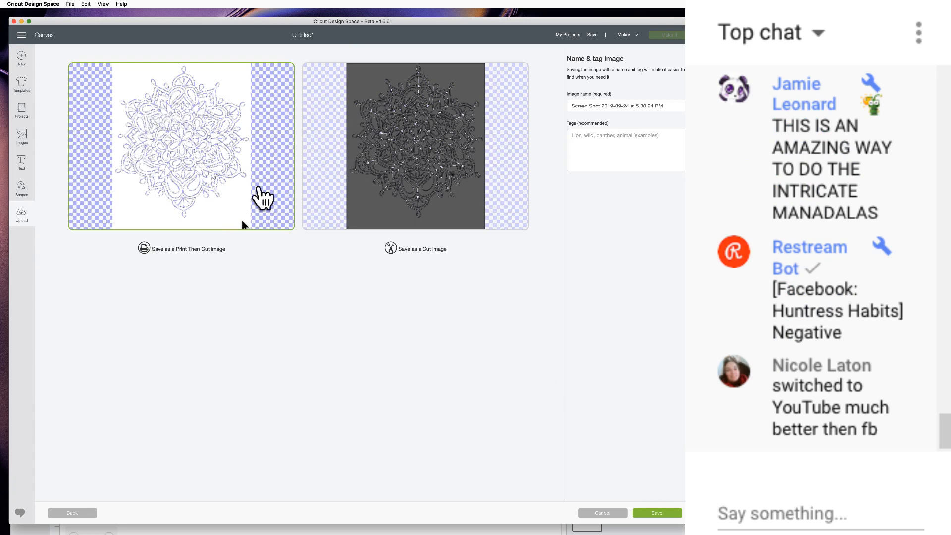
pyautogui.moveTo(201, 176)
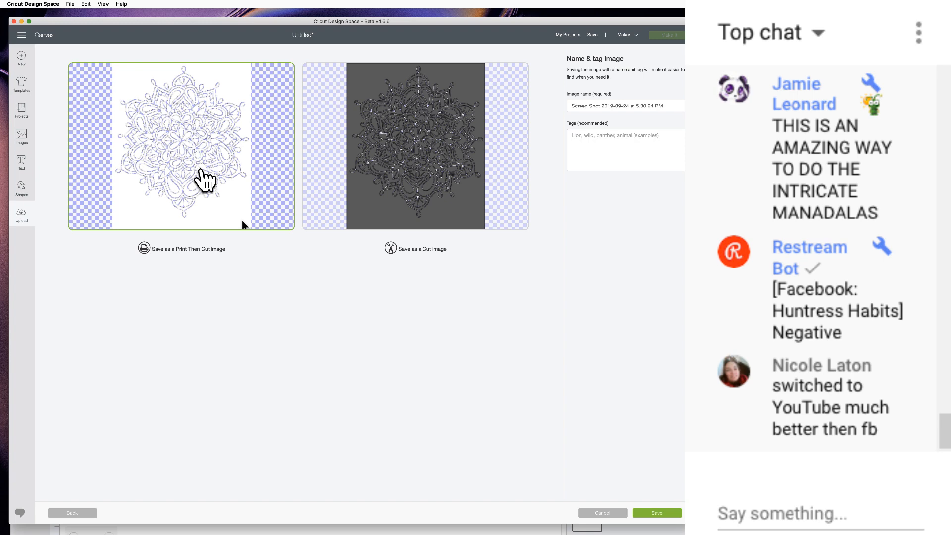
pyautogui.moveTo(438, 133)
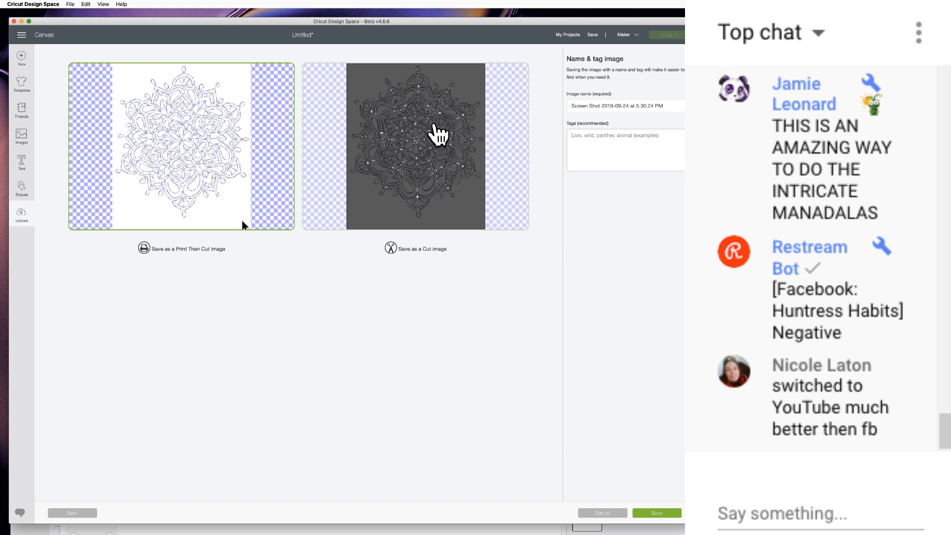
pyautogui.moveTo(424, 168)
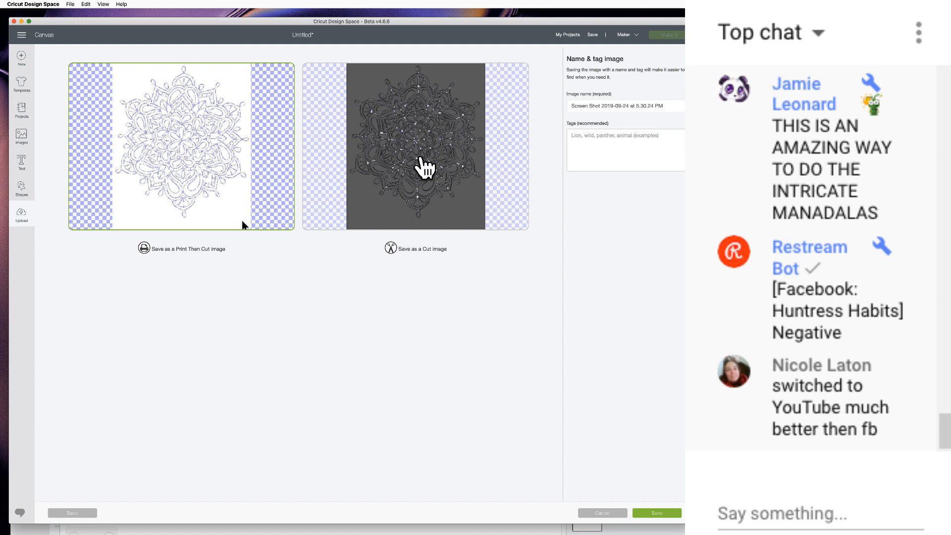
# Choose 'Save as a Cut image' for the cleaned mandala and save the upload.
pyautogui.scroll(-3)
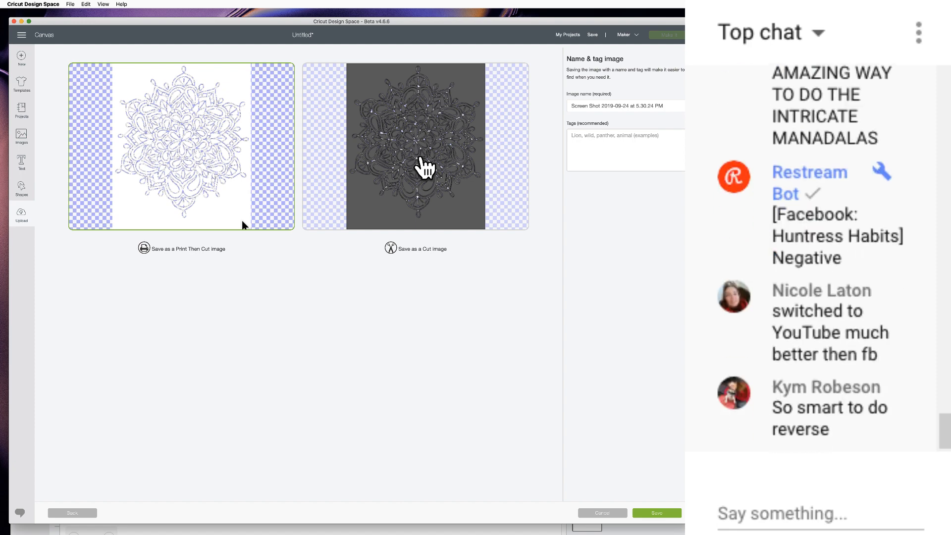
pyautogui.click(414, 146)
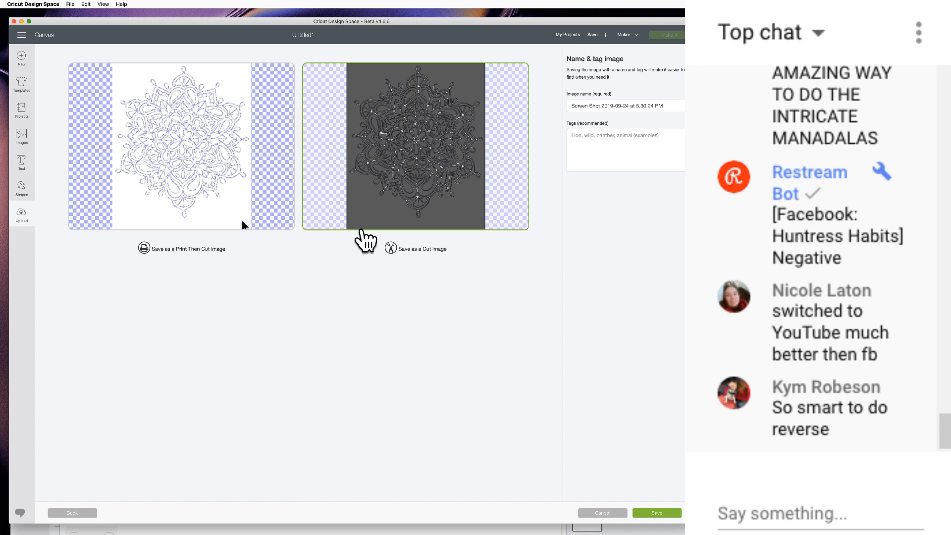
pyautogui.moveTo(476, 321)
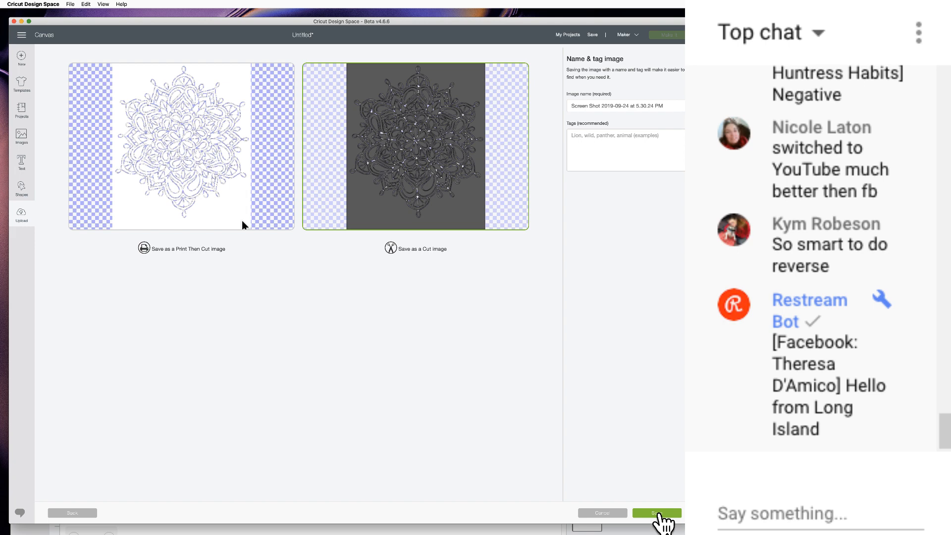
pyautogui.click(656, 512)
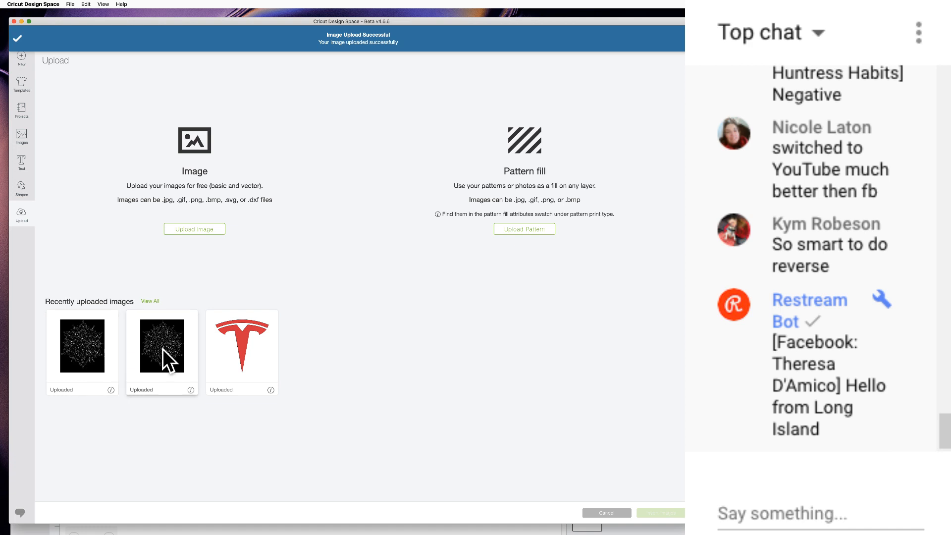
# Select the new mandala from Recently uploaded images and insert it onto the canvas.
pyautogui.click(82, 345)
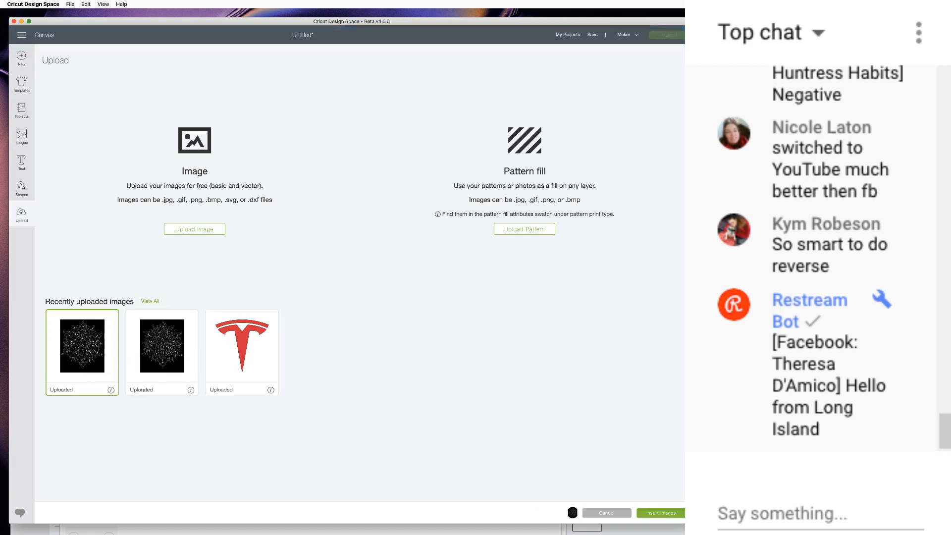
pyautogui.click(659, 513)
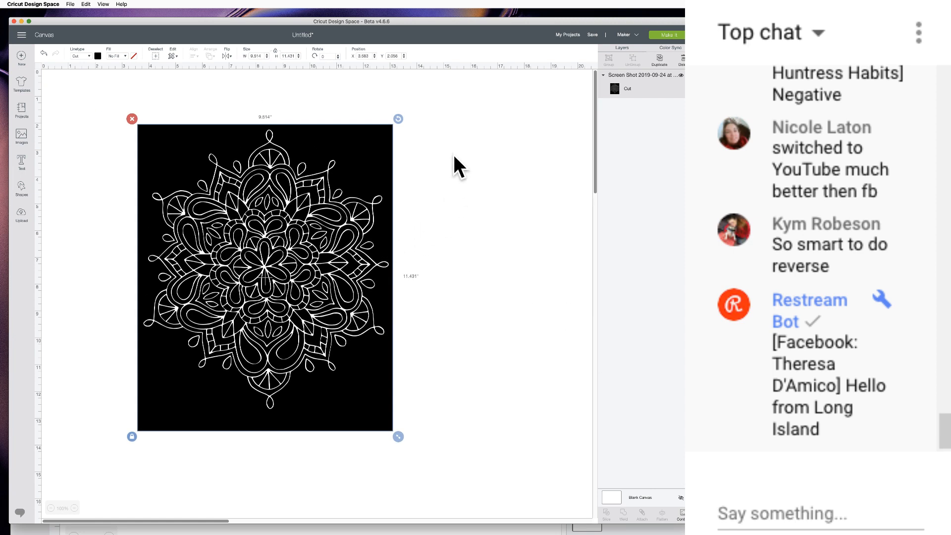
pyautogui.moveTo(345, 472)
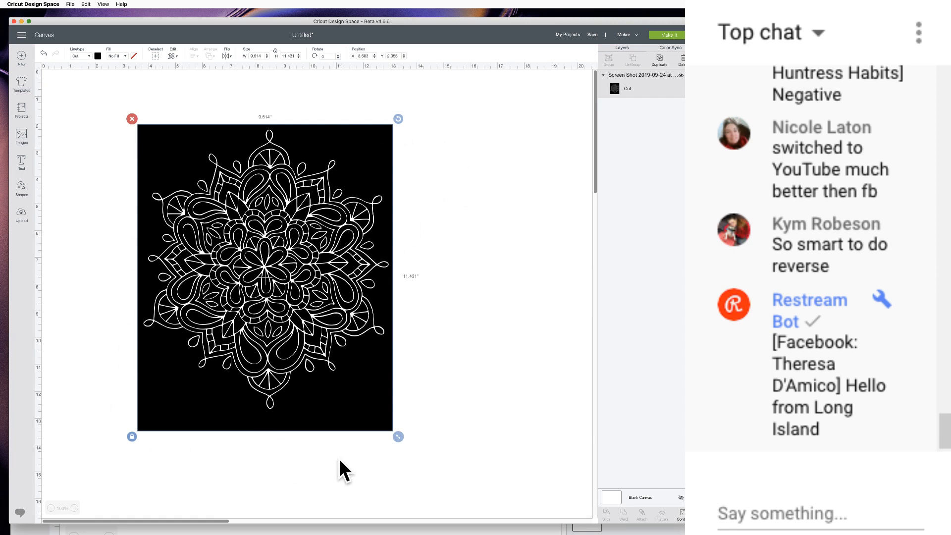
pyautogui.moveTo(256, 237)
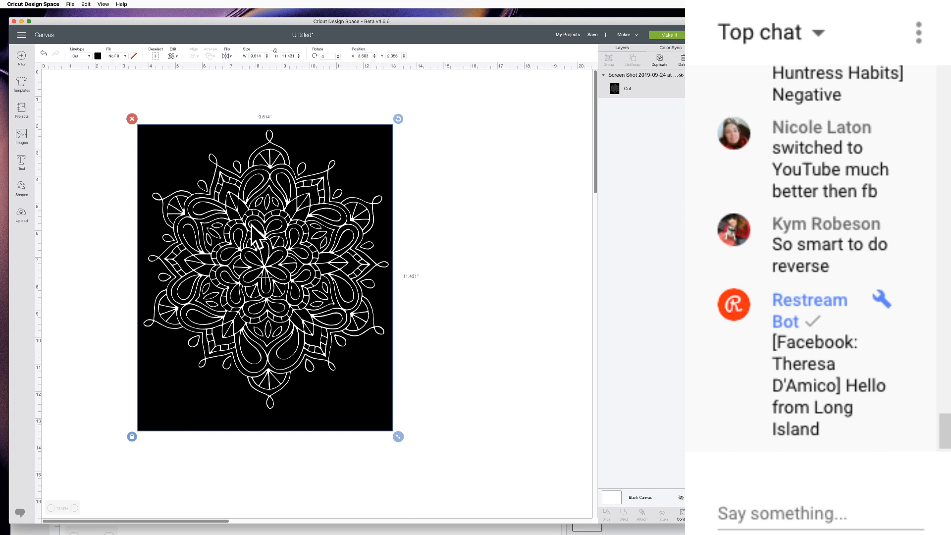
pyautogui.moveTo(297, 182)
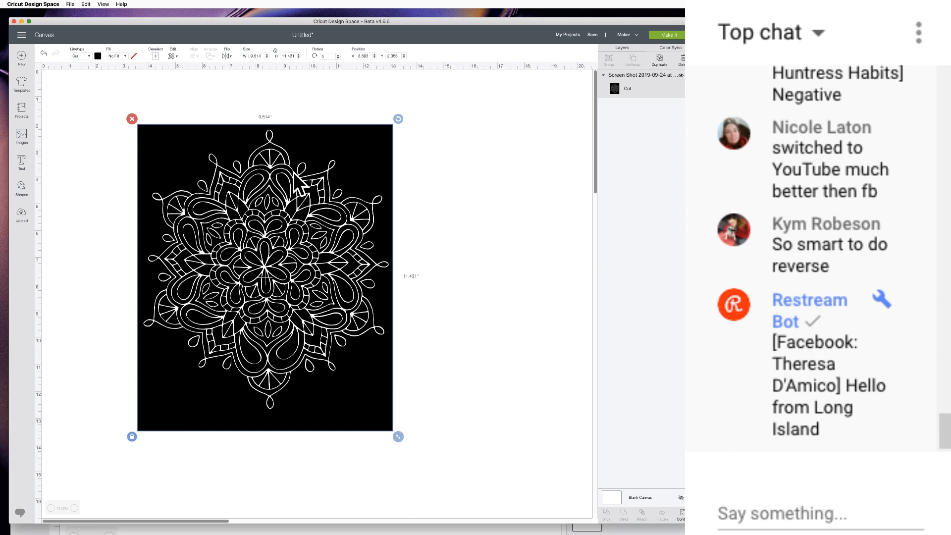
pyautogui.moveTo(285, 160)
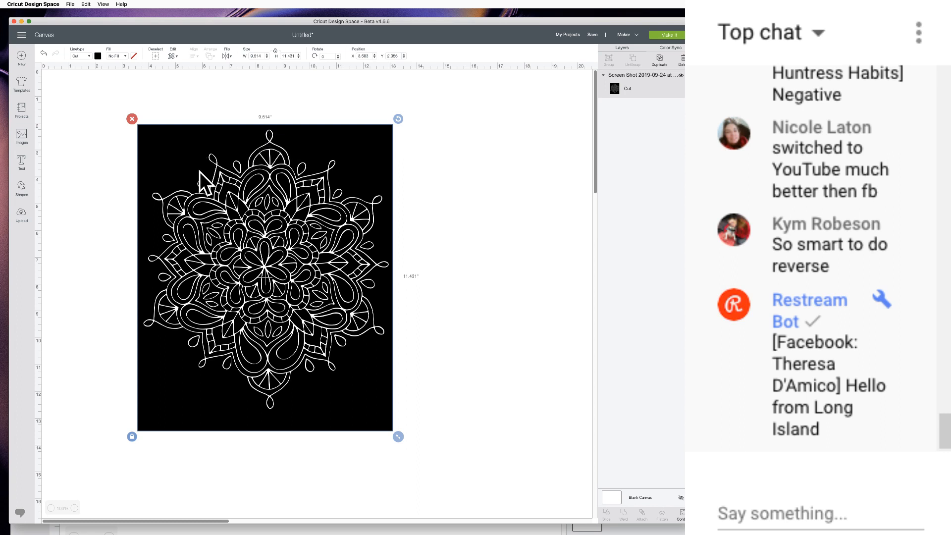
pyautogui.moveTo(238, 139)
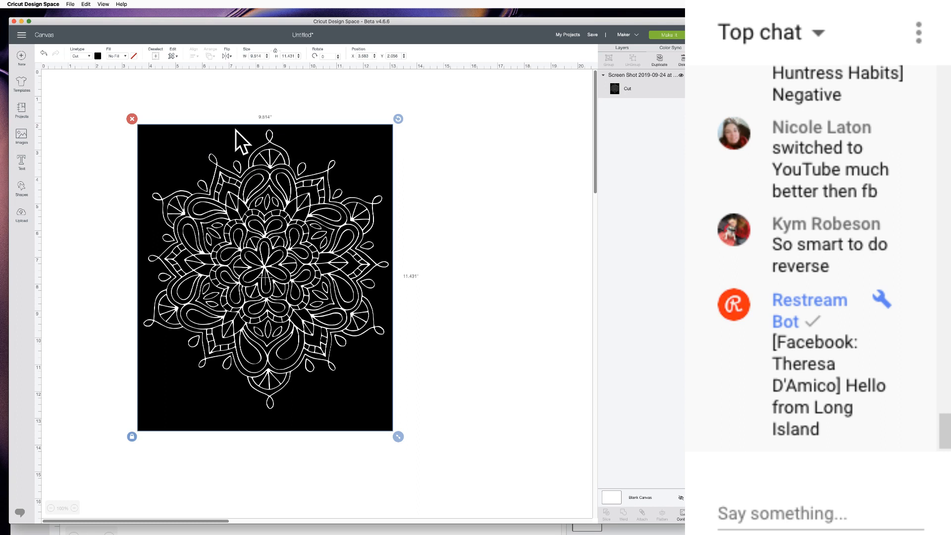
pyautogui.moveTo(296, 237)
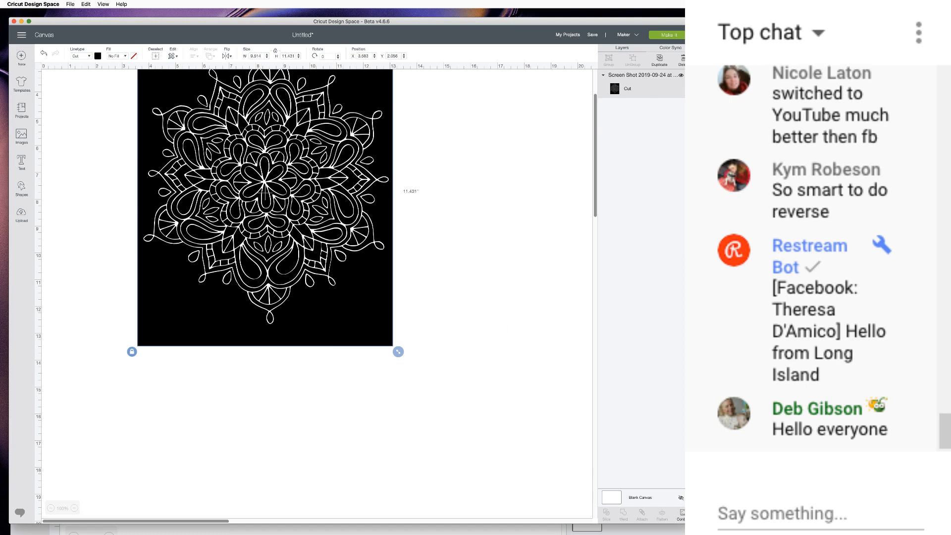
pyautogui.moveTo(532, 24)
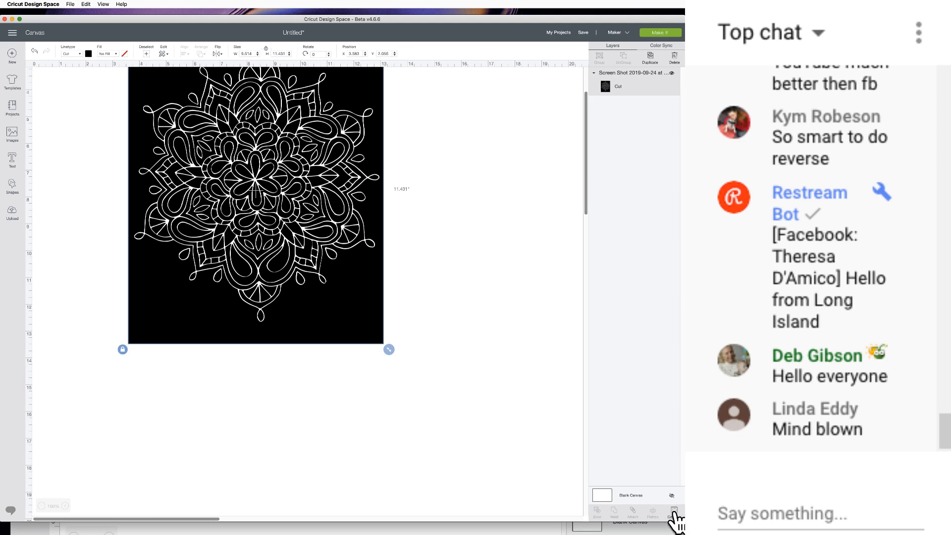
# Hide the mandala's rectangle background contour and close the Hide Contour window.
pyautogui.click(673, 511)
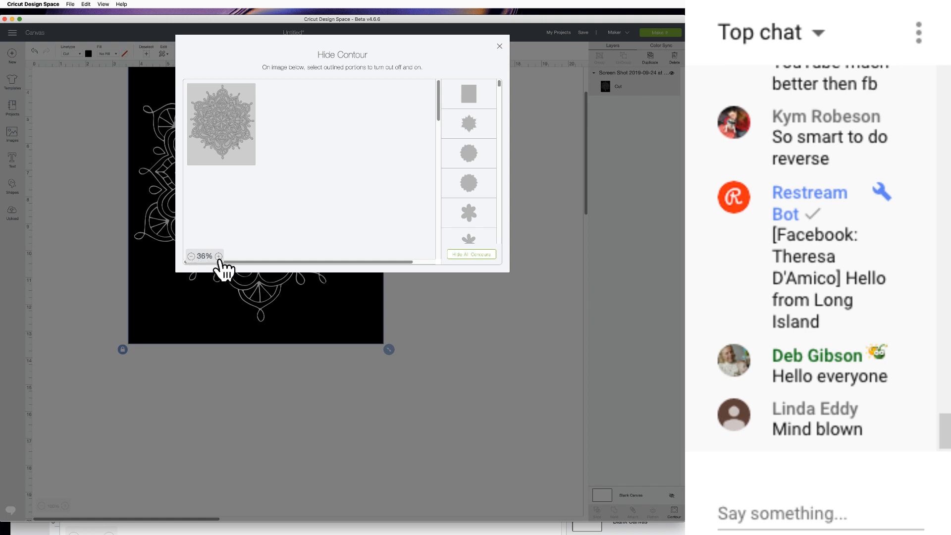
pyautogui.click(218, 256)
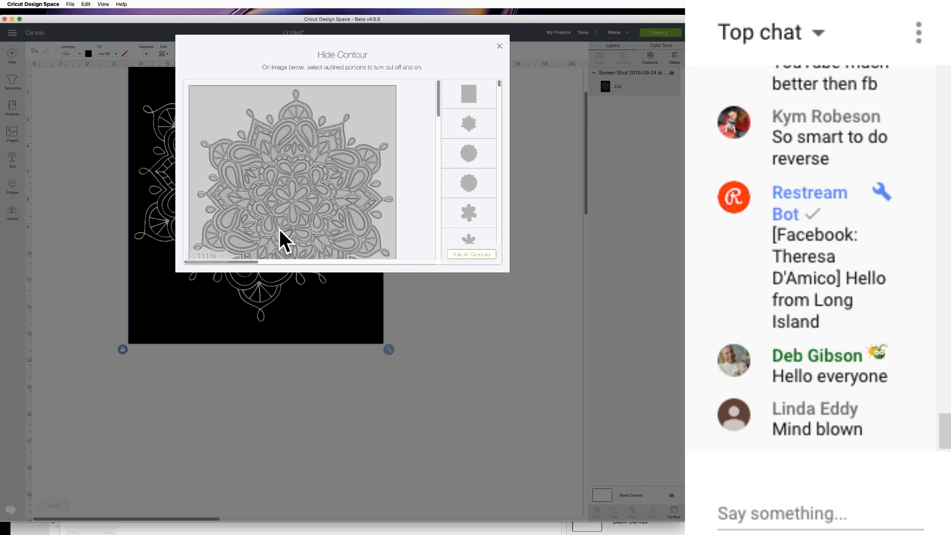
pyautogui.moveTo(364, 130)
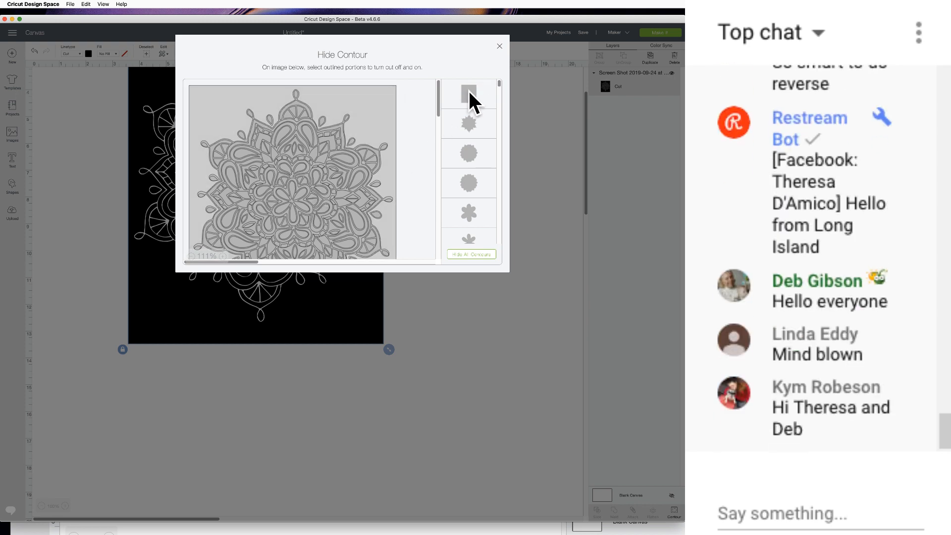
pyautogui.click(468, 94)
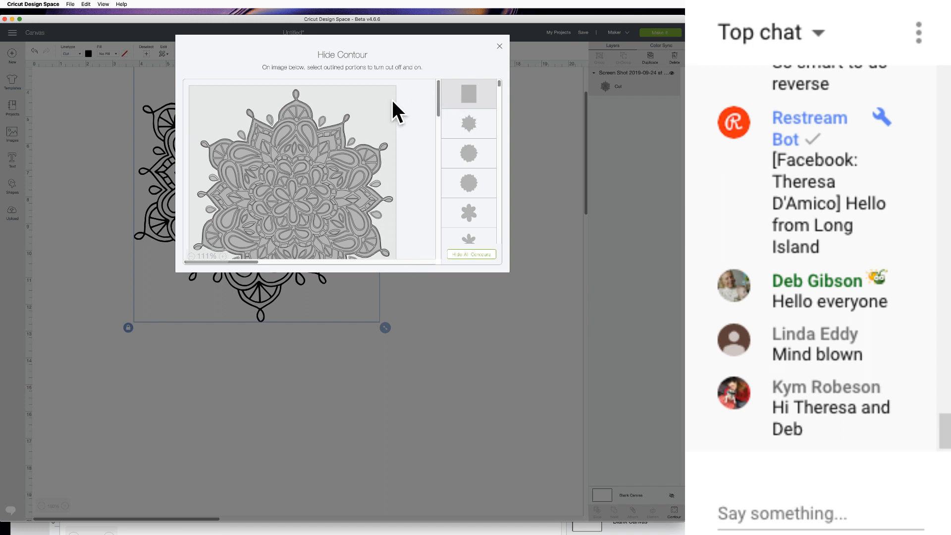
pyautogui.moveTo(451, 106)
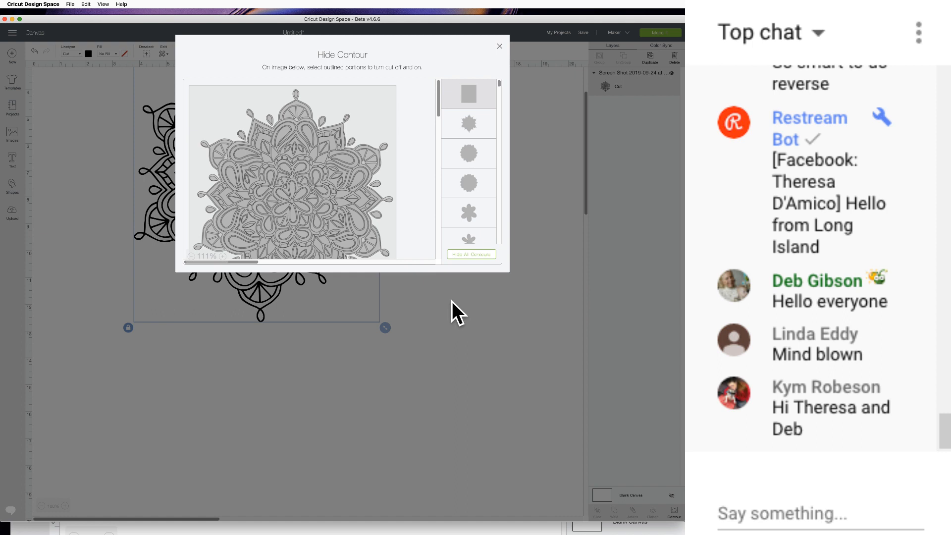
pyautogui.moveTo(503, 45)
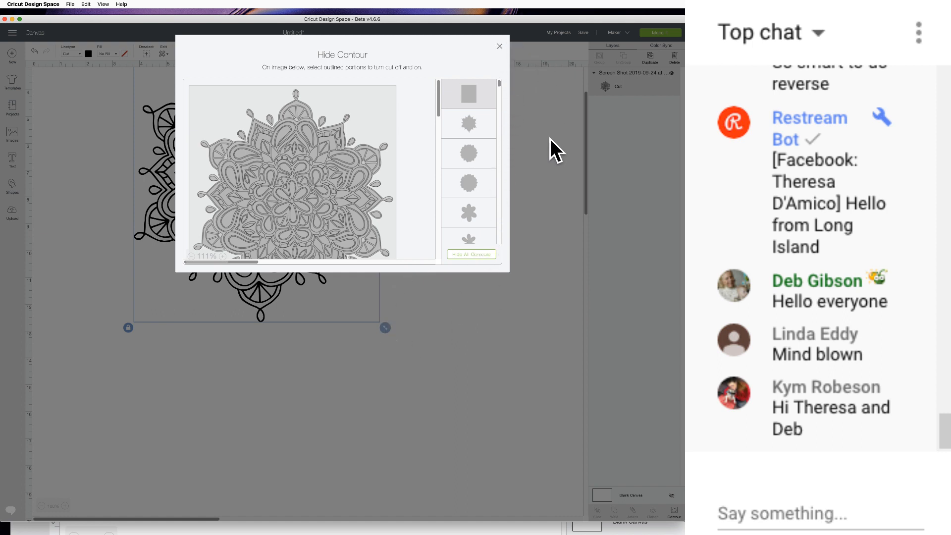
pyautogui.moveTo(490, 48)
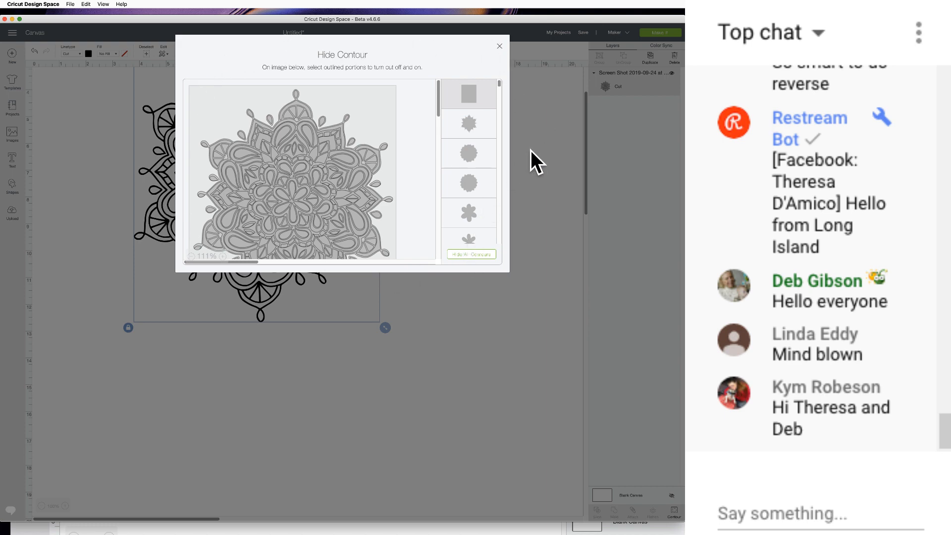
pyautogui.click(500, 46)
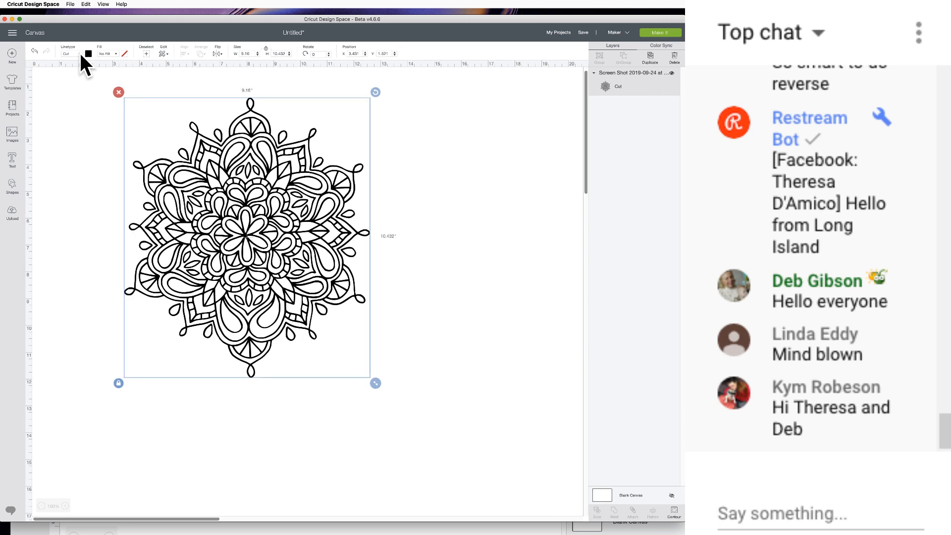
pyautogui.moveTo(285, 235)
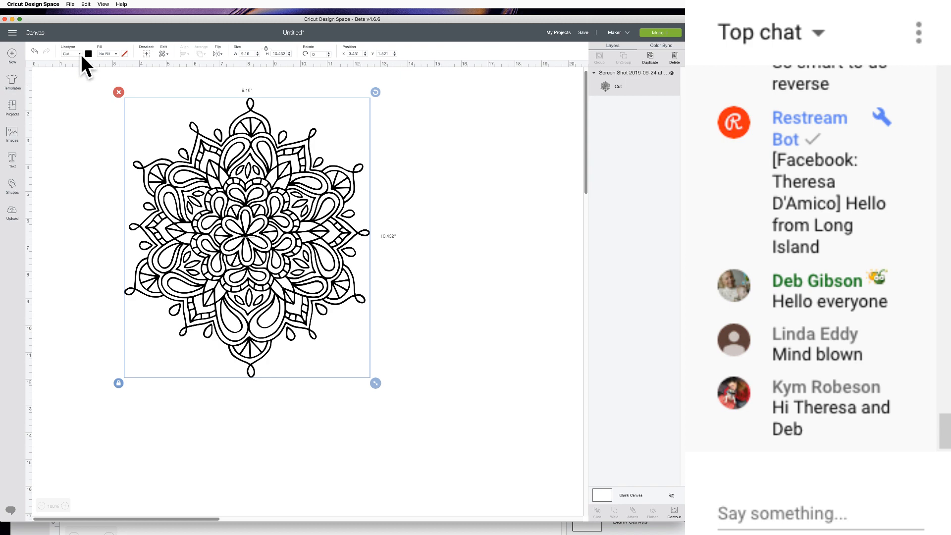
# Switch the mandala's linetype from Cut through Draw to Engrave.
pyautogui.click(68, 54)
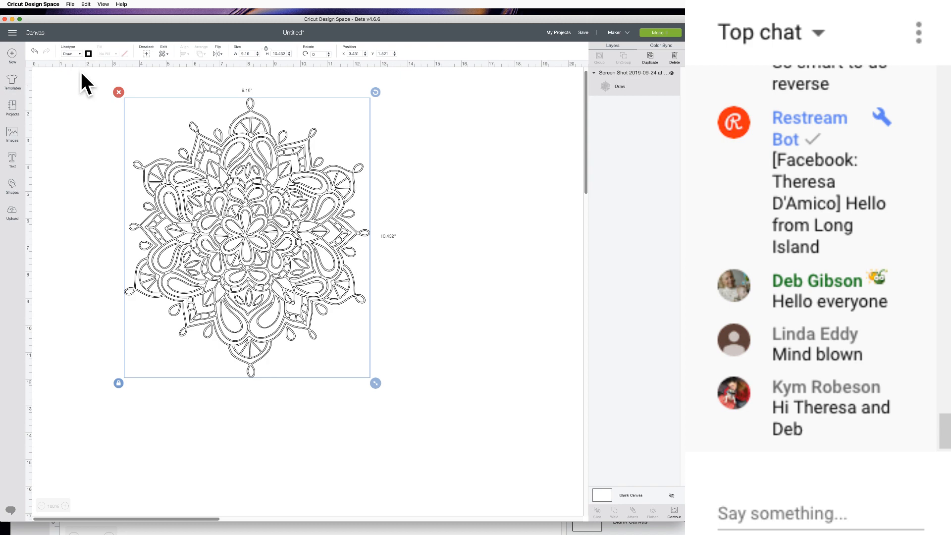
pyautogui.click(69, 54)
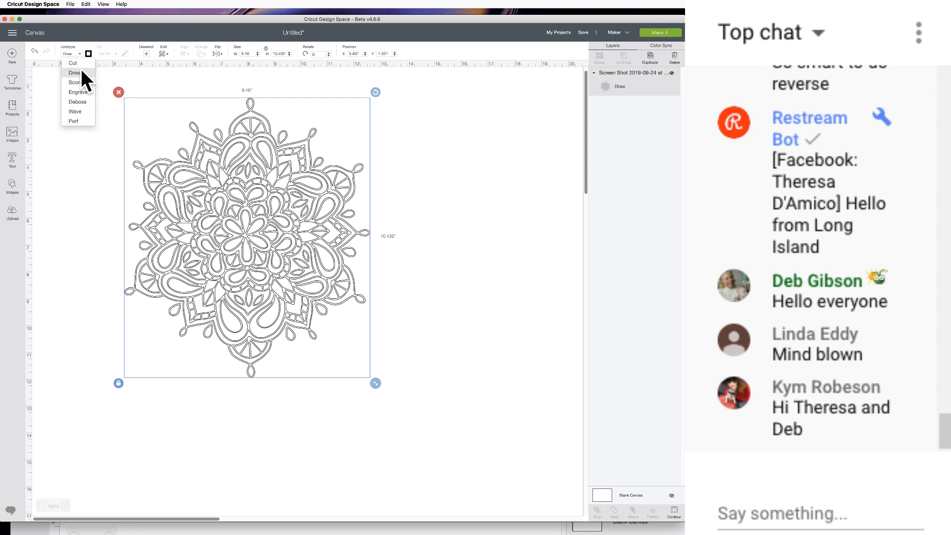
pyautogui.click(77, 92)
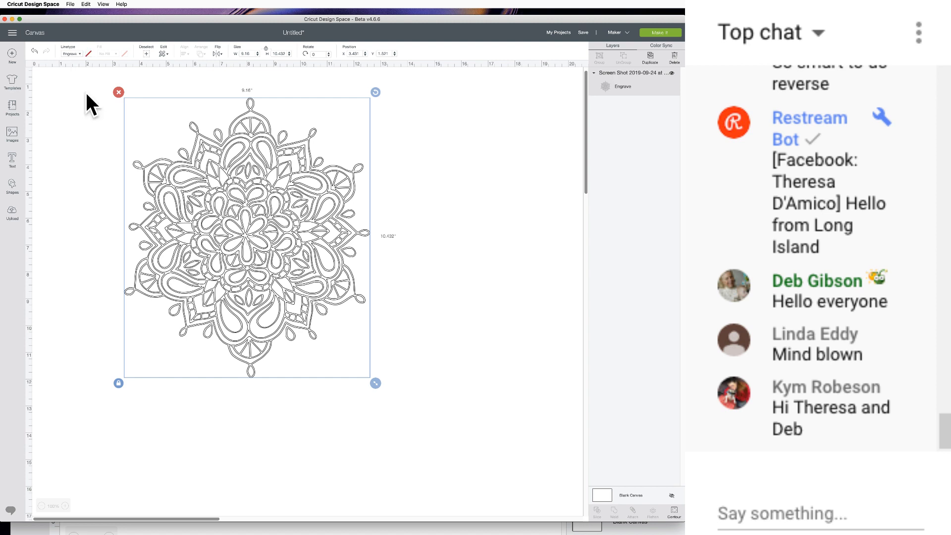
pyautogui.moveTo(376, 383)
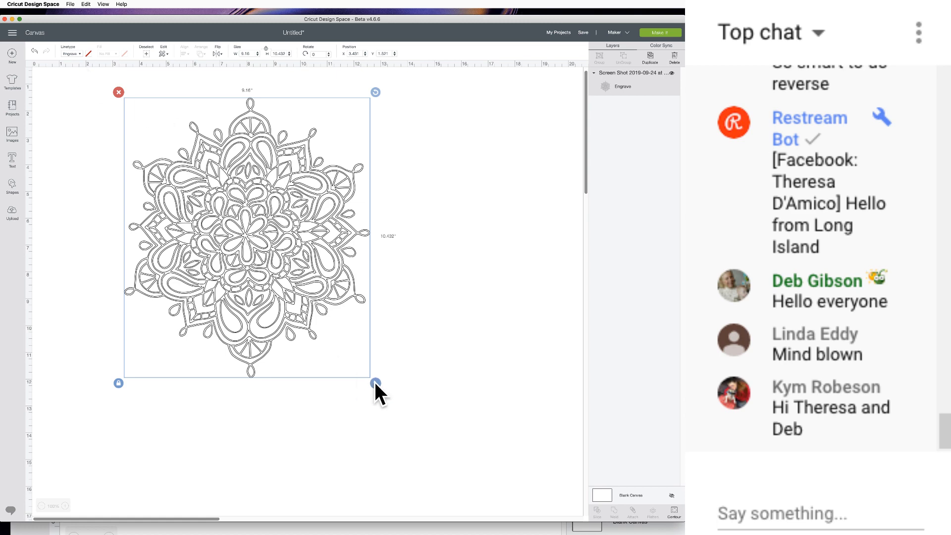
# Shrink the mandala to about half size, then enlarge it back to roughly 9 by 10 inches.
pyautogui.moveTo(375, 383); pyautogui.dragTo(271, 265)
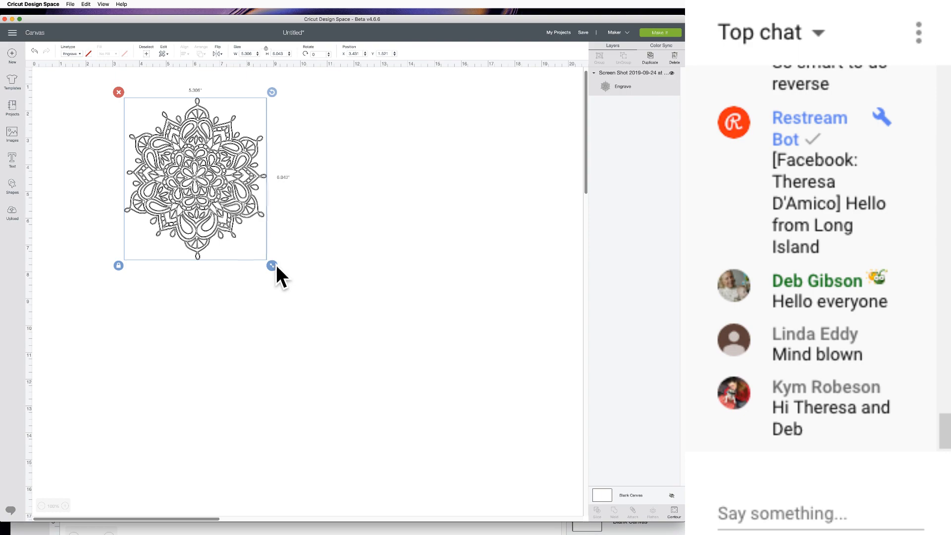
pyautogui.moveTo(271, 265); pyautogui.dragTo(246, 236)
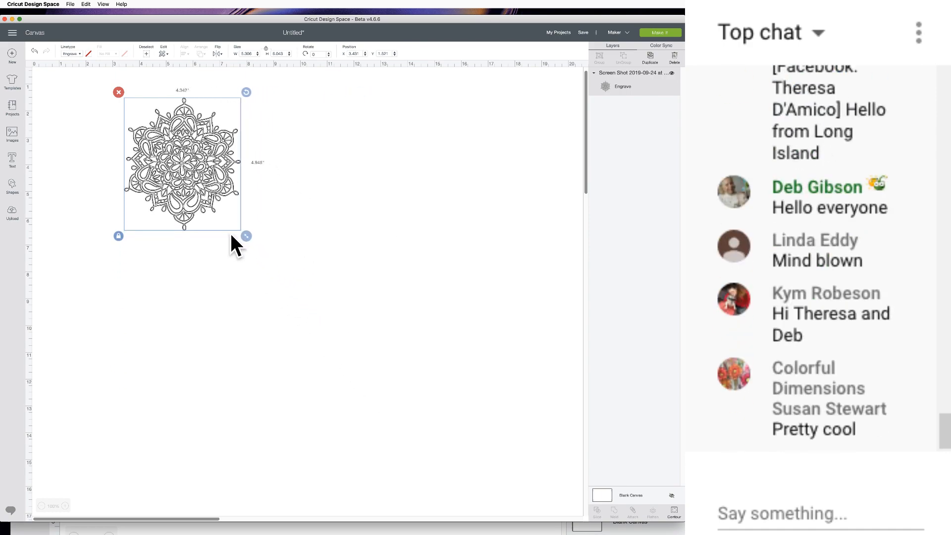
pyautogui.moveTo(246, 236); pyautogui.dragTo(353, 357)
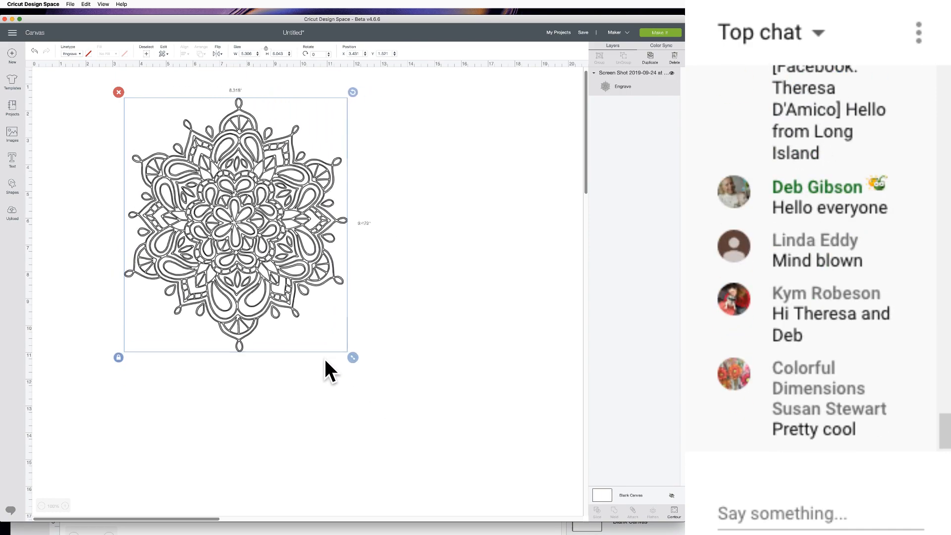
pyautogui.moveTo(353, 357); pyautogui.dragTo(375, 382)
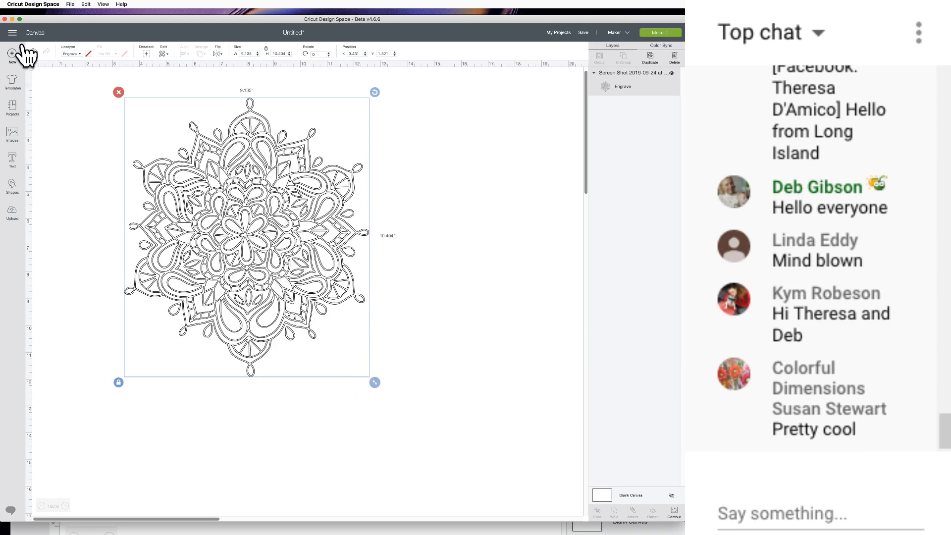
# Switch the mandala's operation to Deboss, then change it back to Cut.
pyautogui.click(69, 53)
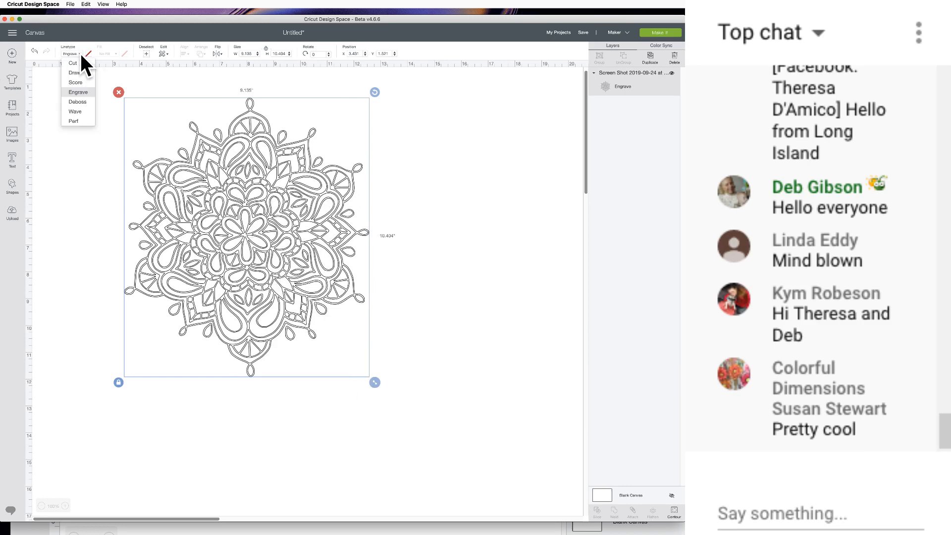
pyautogui.moveTo(76, 111)
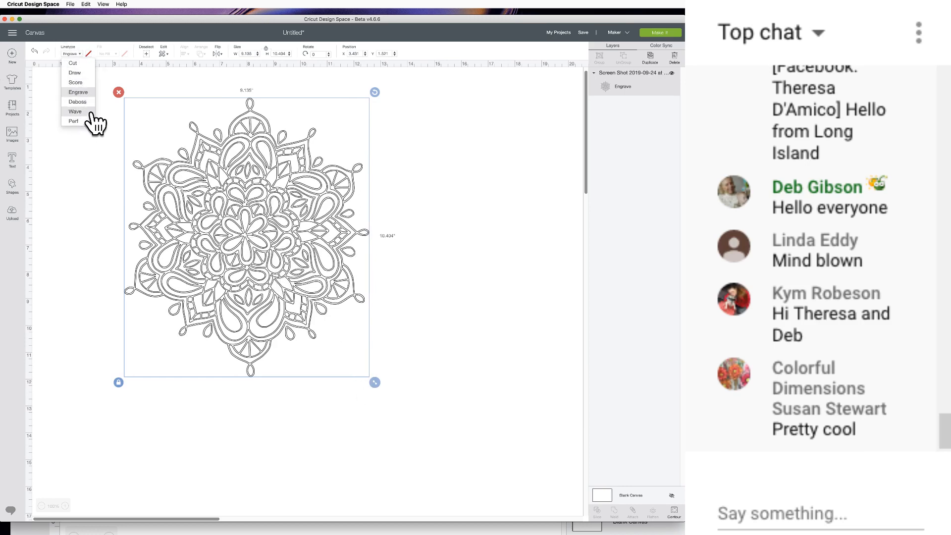
pyautogui.click(77, 101)
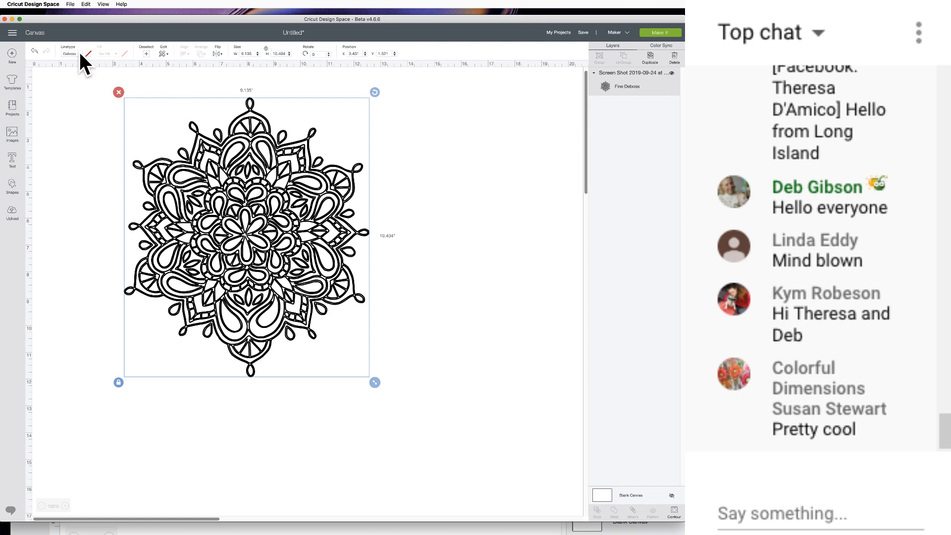
pyautogui.click(69, 54)
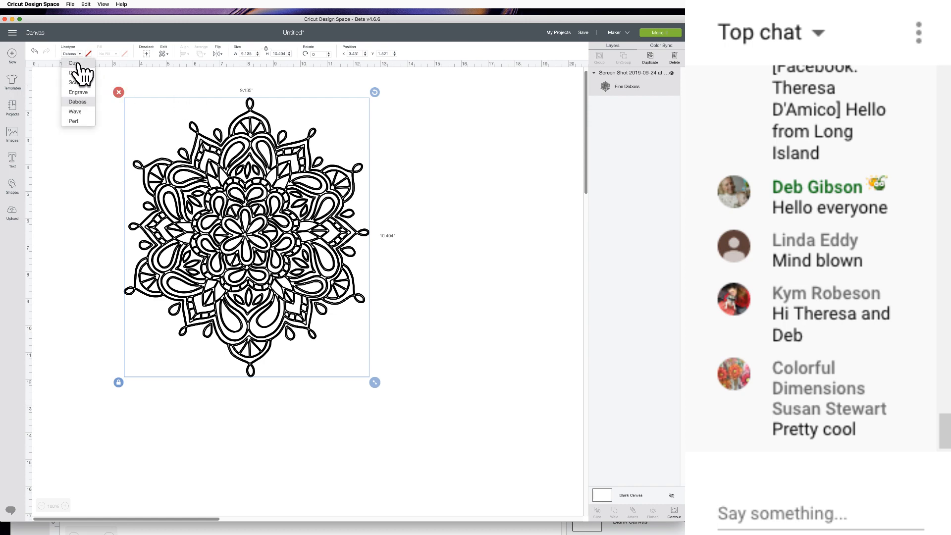
pyautogui.click(74, 63)
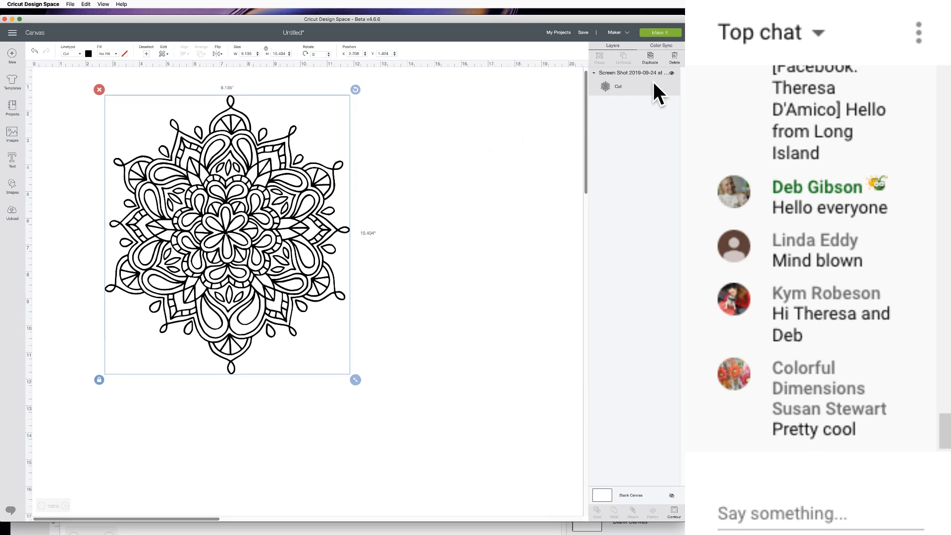
# Duplicate the mandala and open Hide Contour for the copy.
pyautogui.click(649, 56)
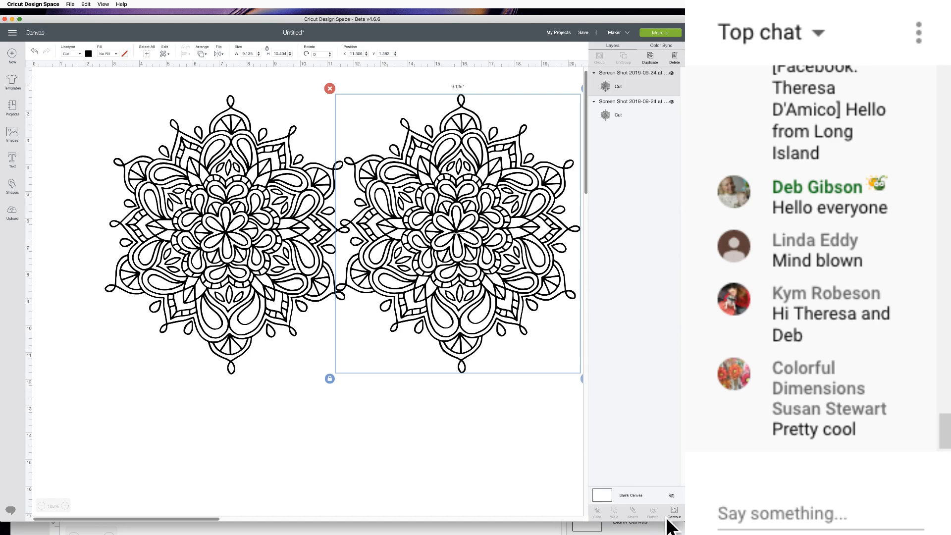
pyautogui.moveTo(674, 519)
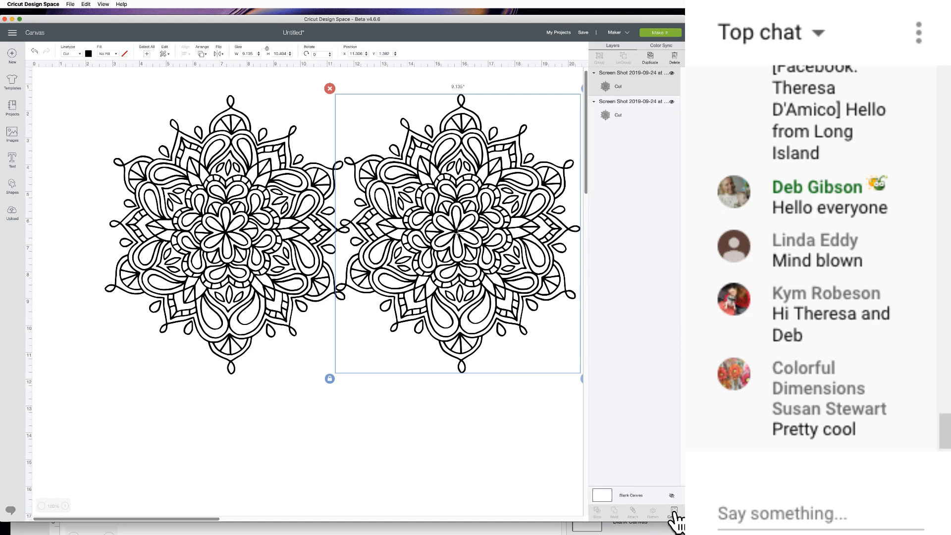
pyautogui.click(673, 511)
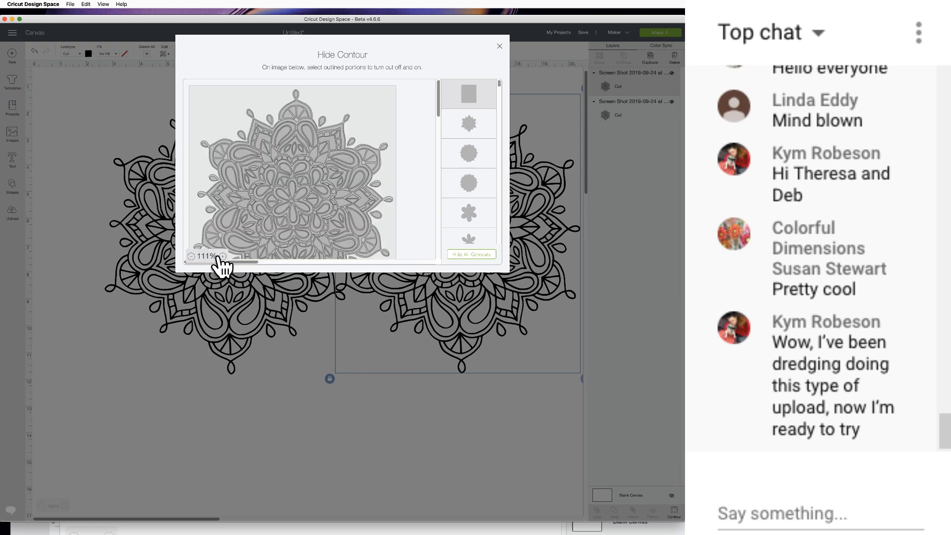
pyautogui.moveTo(297, 200)
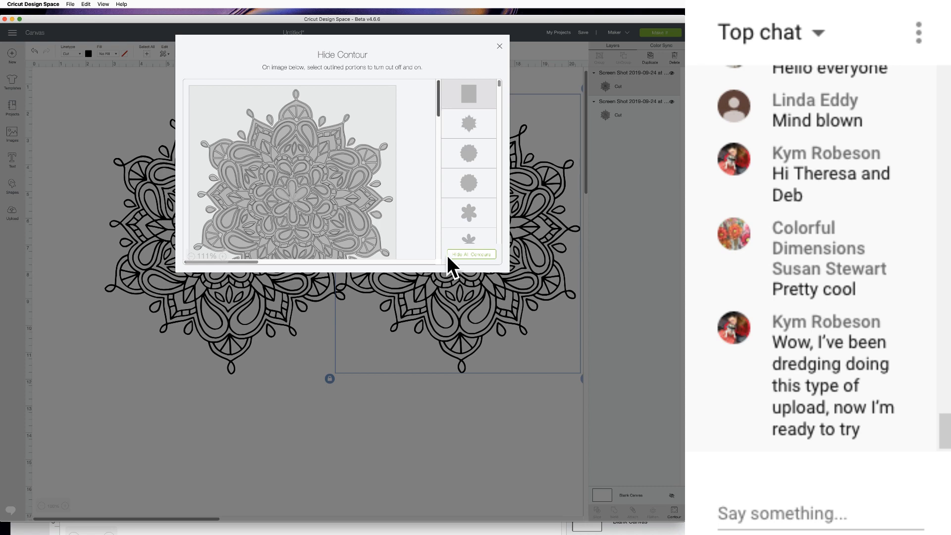
# Hide all contours on the copy, then restore the teardrop shapes.
pyautogui.click(471, 254)
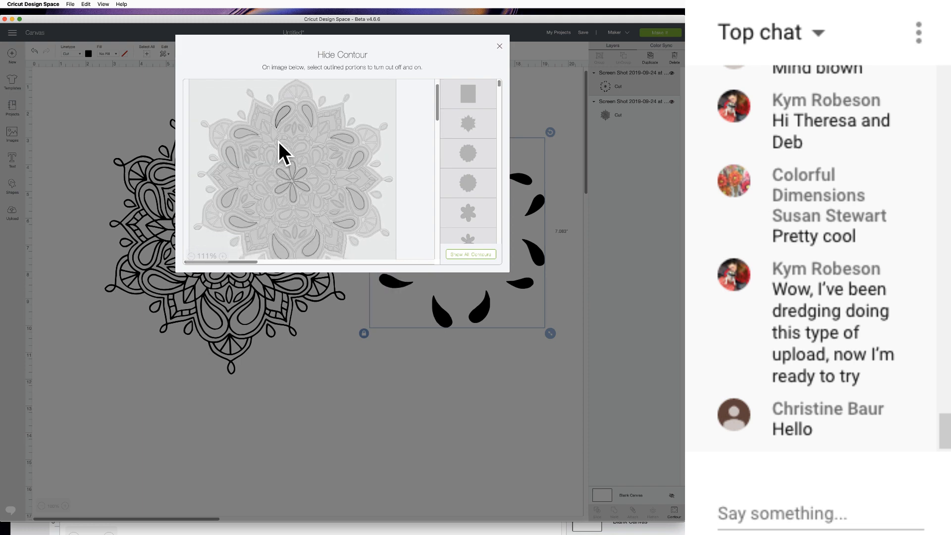
pyautogui.click(499, 45)
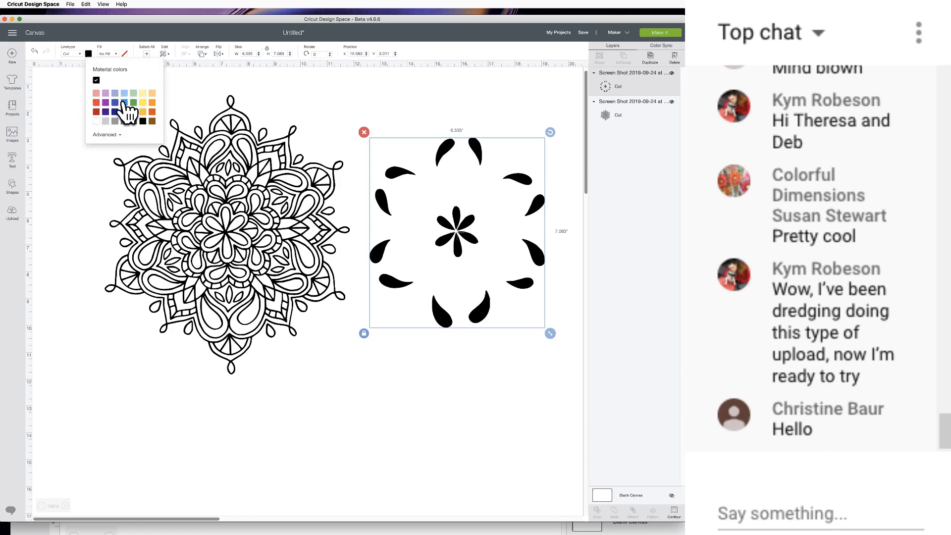
# Colour the teardrop copy blue and drag it over the original mandala.
pyautogui.click(112, 93)
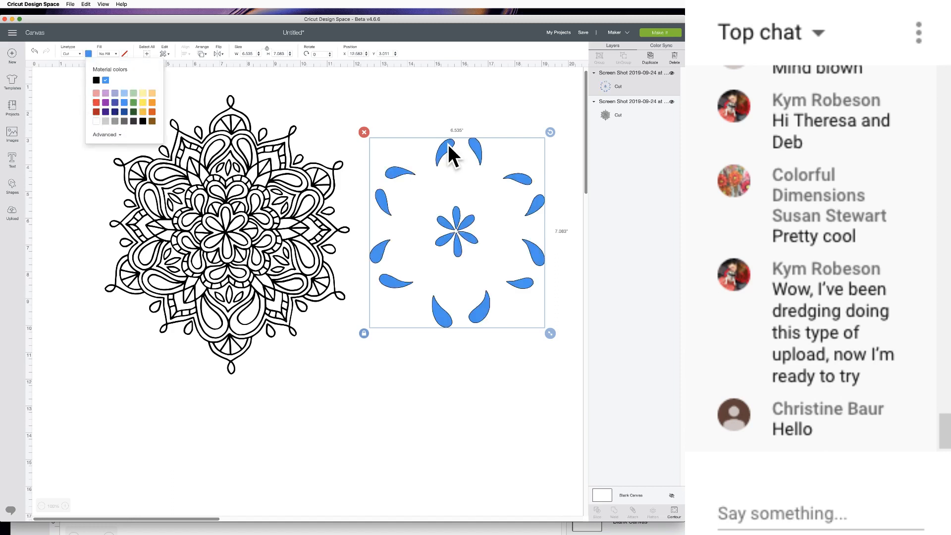
pyautogui.moveTo(456, 234); pyautogui.dragTo(223, 233)
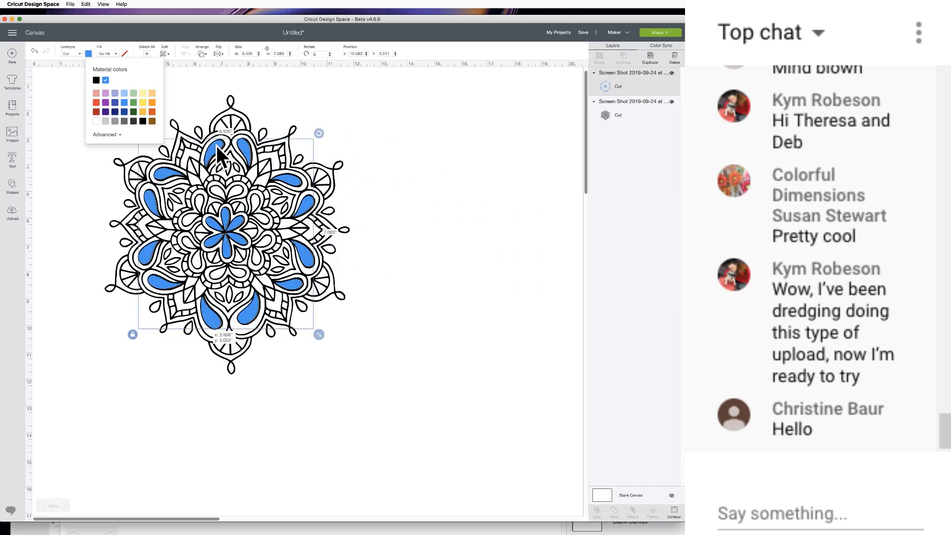
pyautogui.click(441, 161)
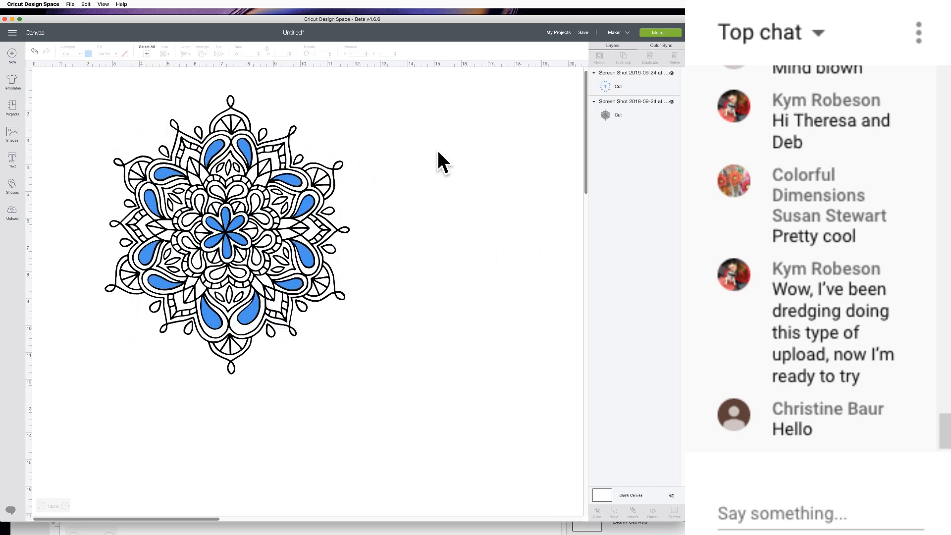
pyautogui.moveTo(388, 167)
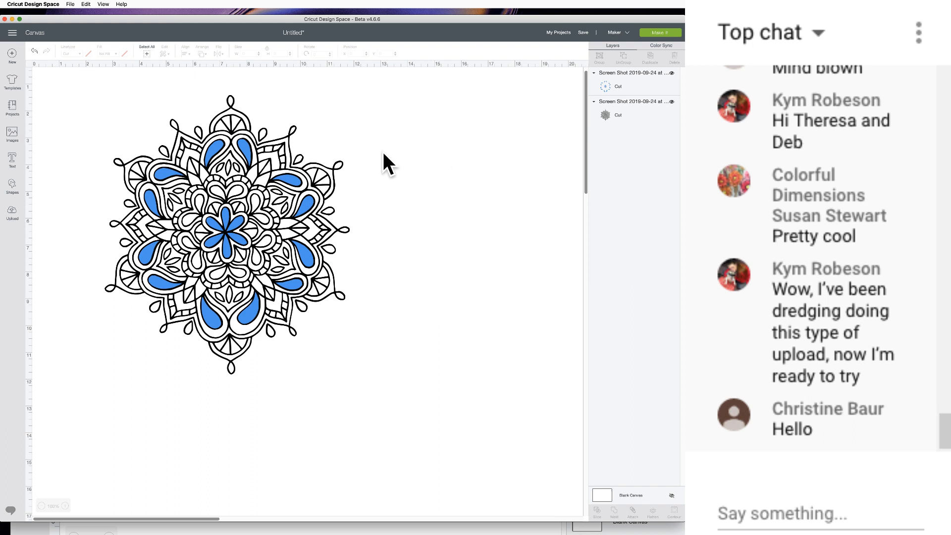
pyautogui.moveTo(239, 146)
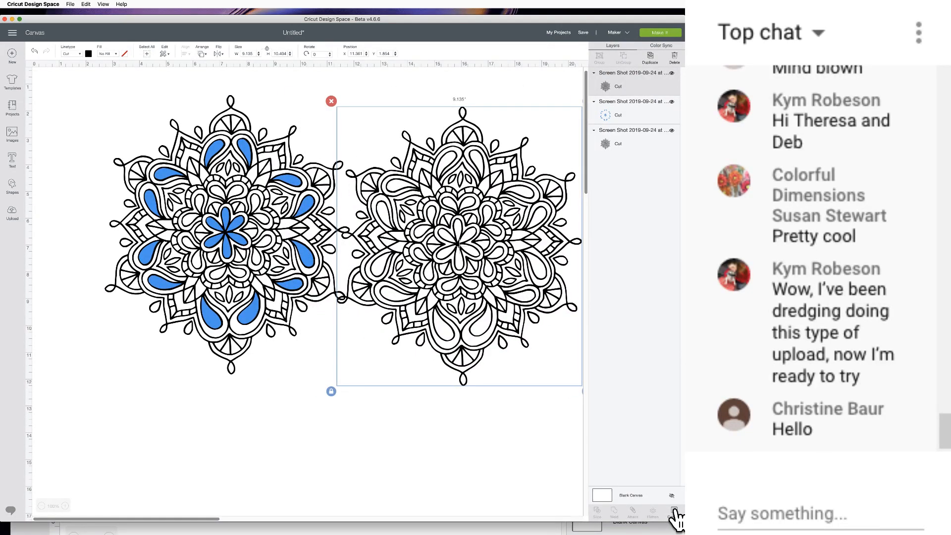
# Hide all contours on the new copy, keeping only the six outer scallops.
pyautogui.click(673, 513)
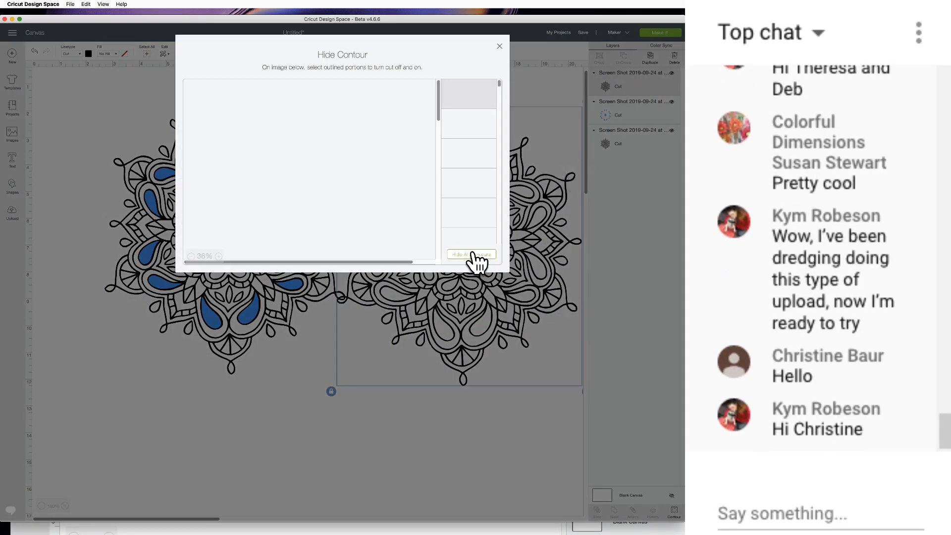
pyautogui.click(471, 254)
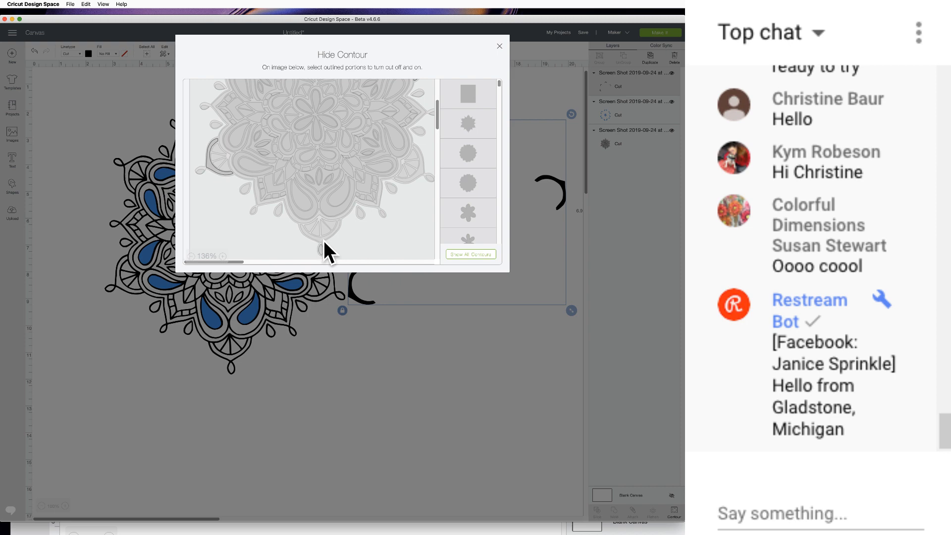
pyautogui.click(318, 248)
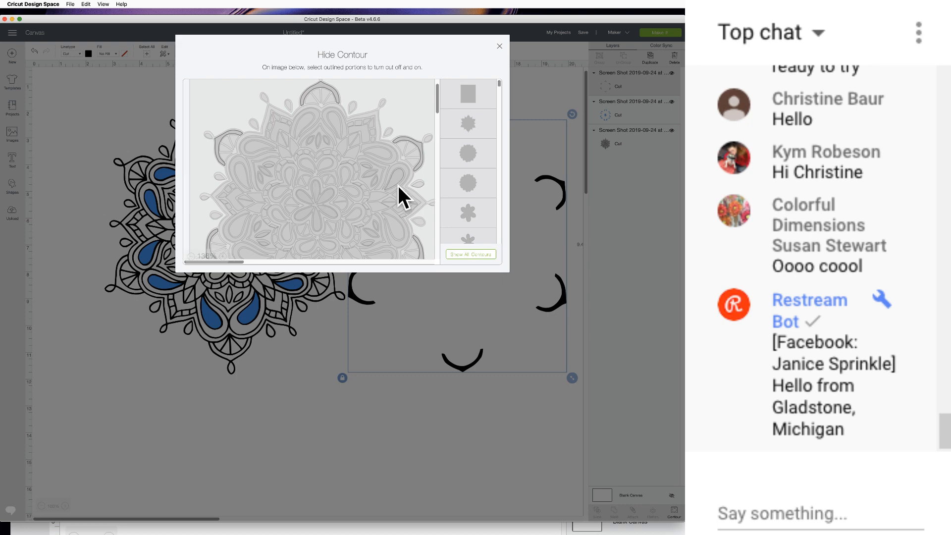
pyautogui.click(499, 46)
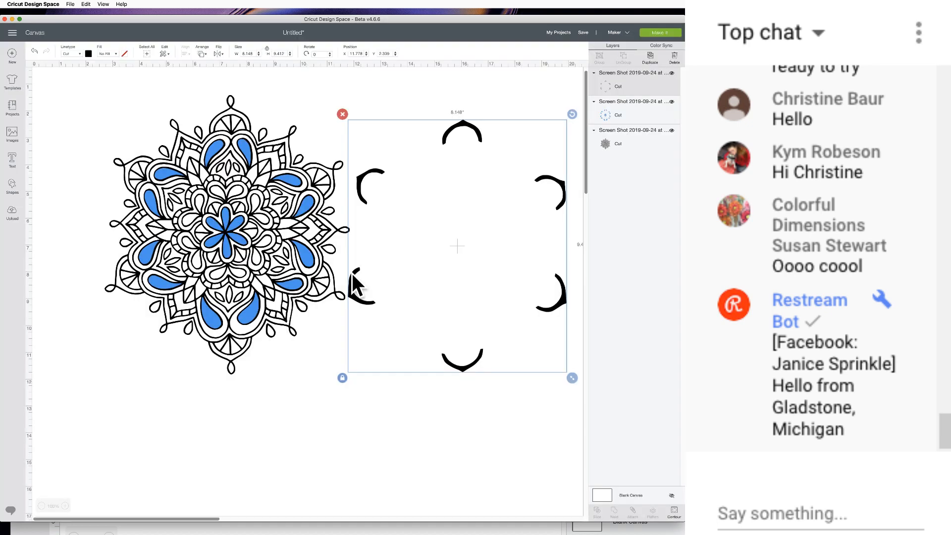
# Colour the scallop copy purple for layering around the mandala's edge.
pyautogui.click(79, 54)
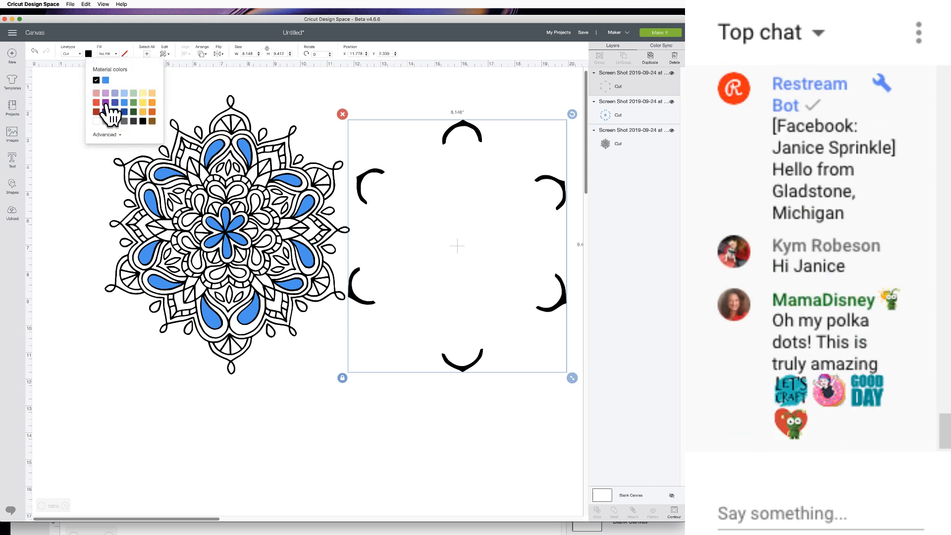
pyautogui.click(104, 80)
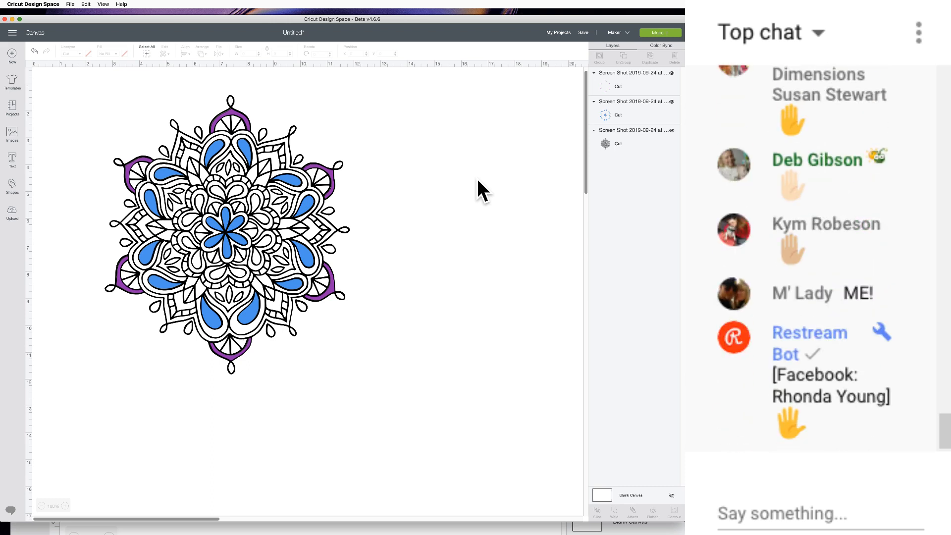
pyautogui.scroll(-3)
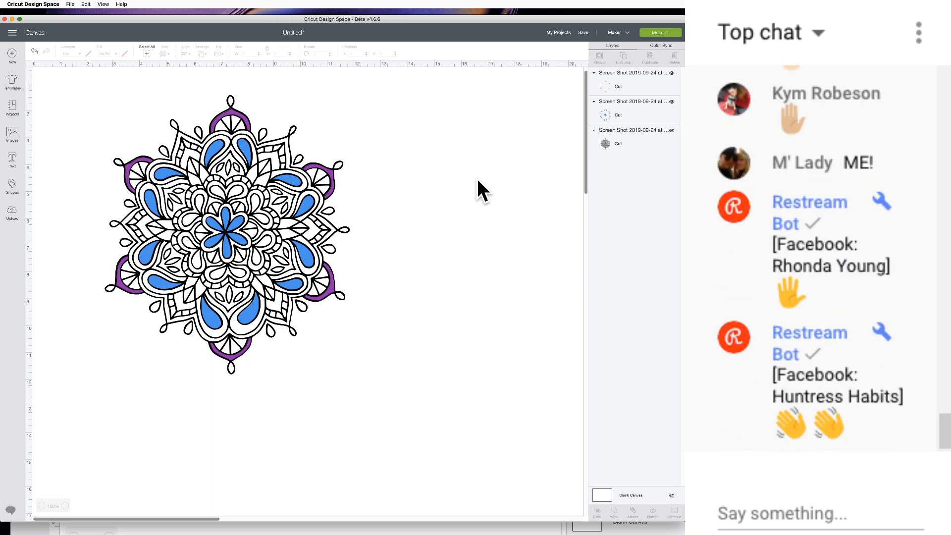
pyautogui.scroll(-3)
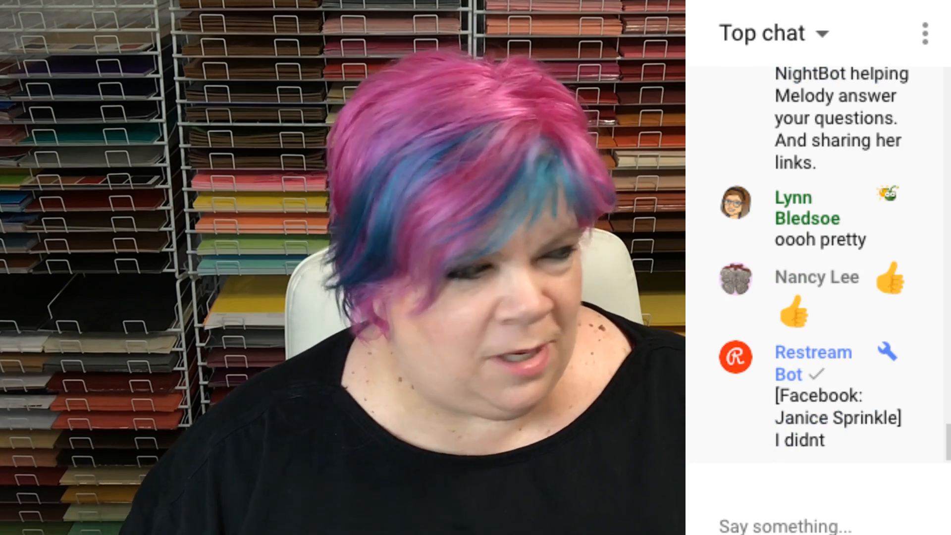
pyautogui.scroll(-3)
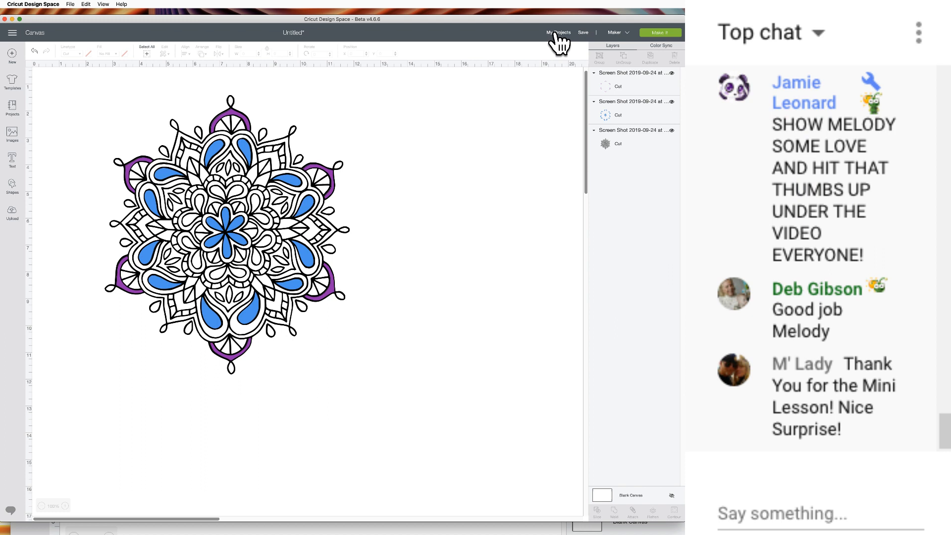
# Open My Projects to view the saved Mail box card - Christmas project.
pyautogui.click(558, 32)
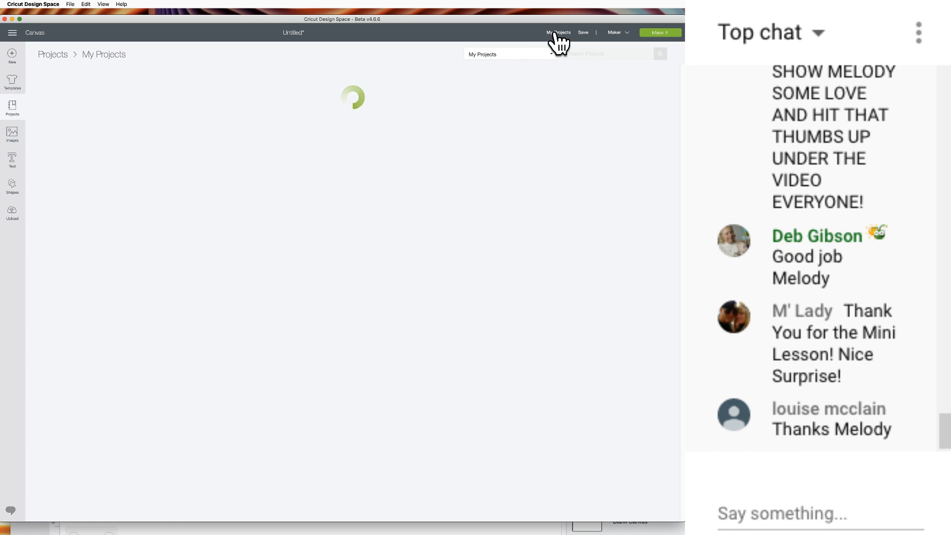
pyautogui.click(557, 32)
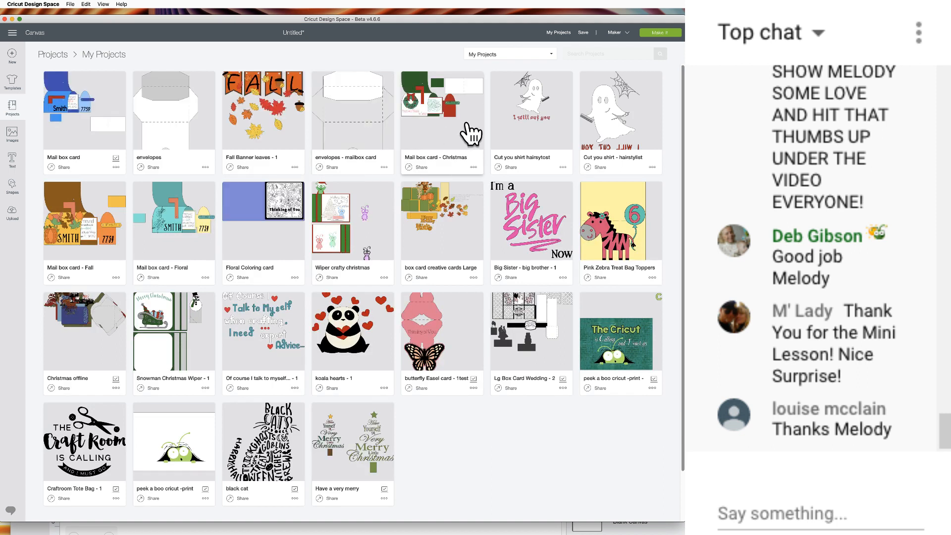
pyautogui.moveTo(109, 164)
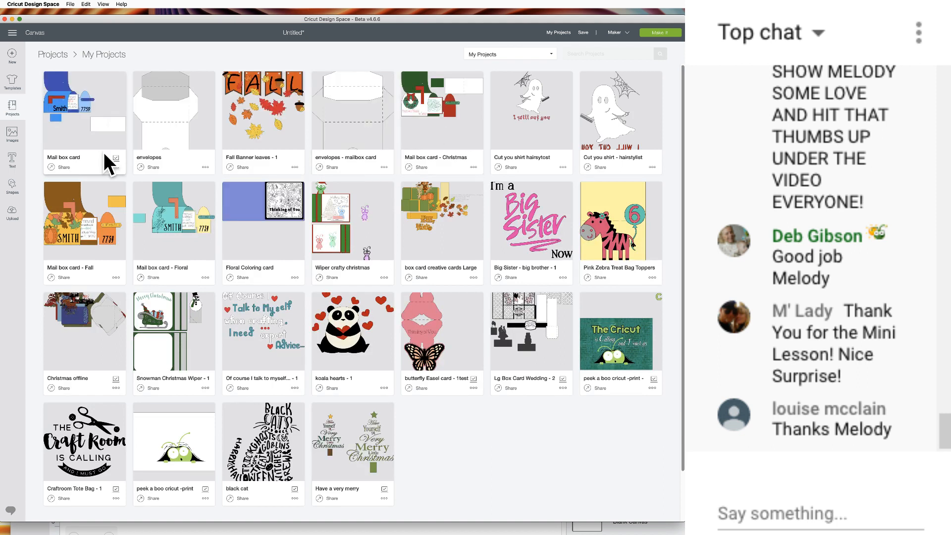
pyautogui.moveTo(409, 157)
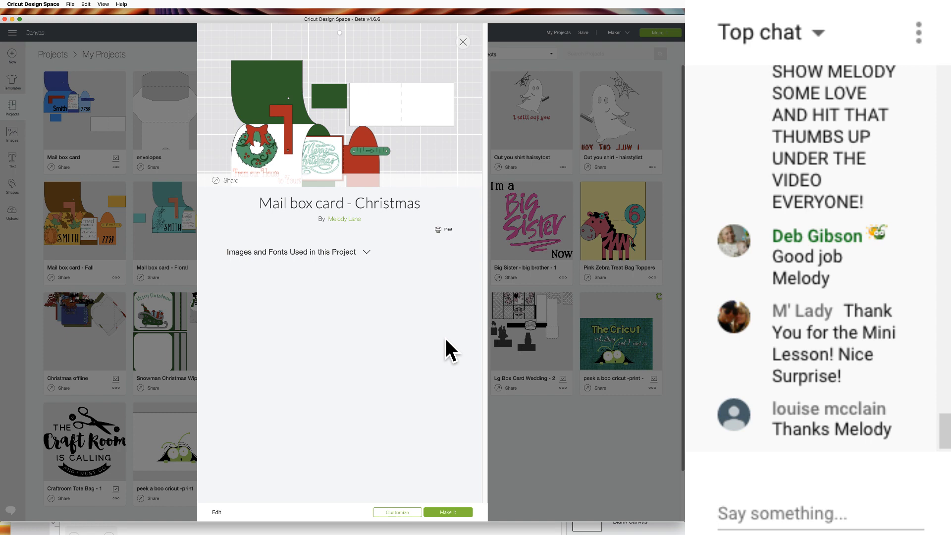
pyautogui.moveTo(240, 287)
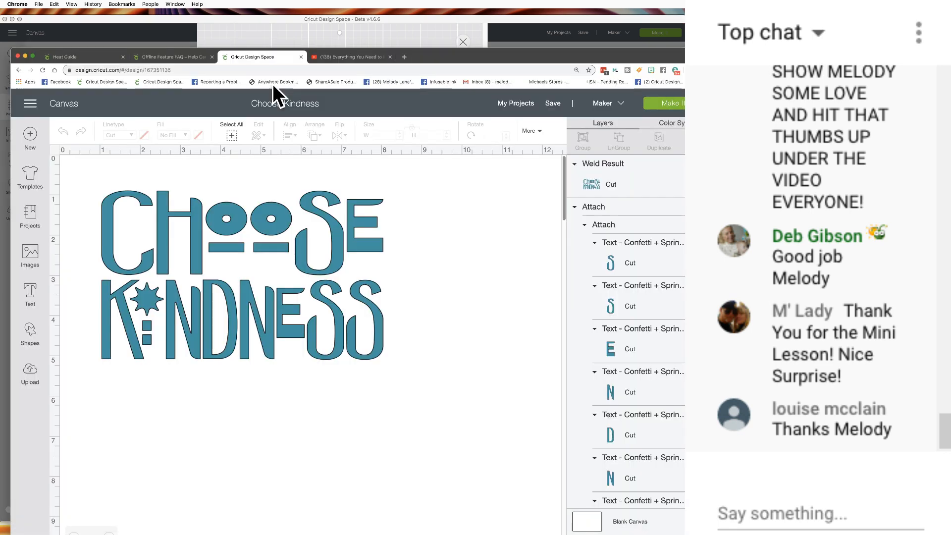
# Reload the web Design Space page showing the Choose Kindness design.
pyautogui.click(43, 70)
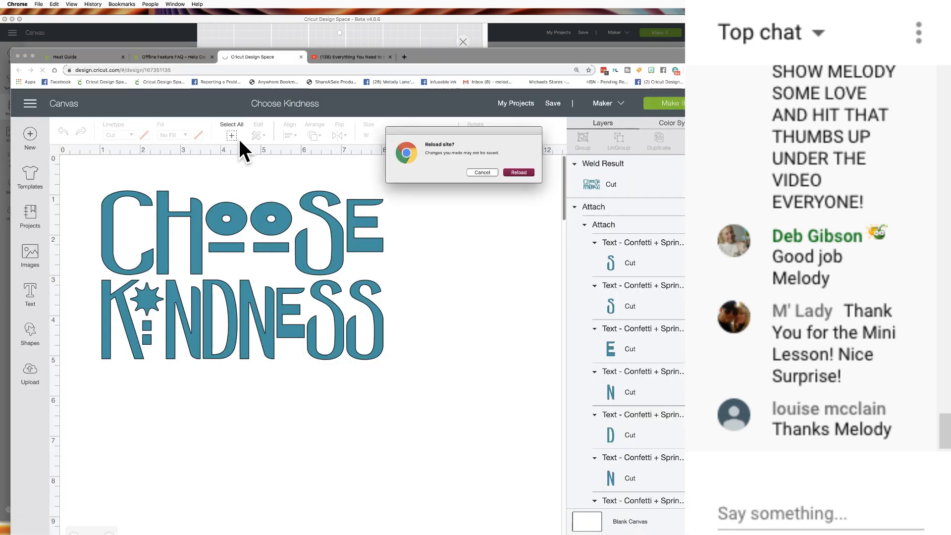
pyautogui.moveTo(519, 173)
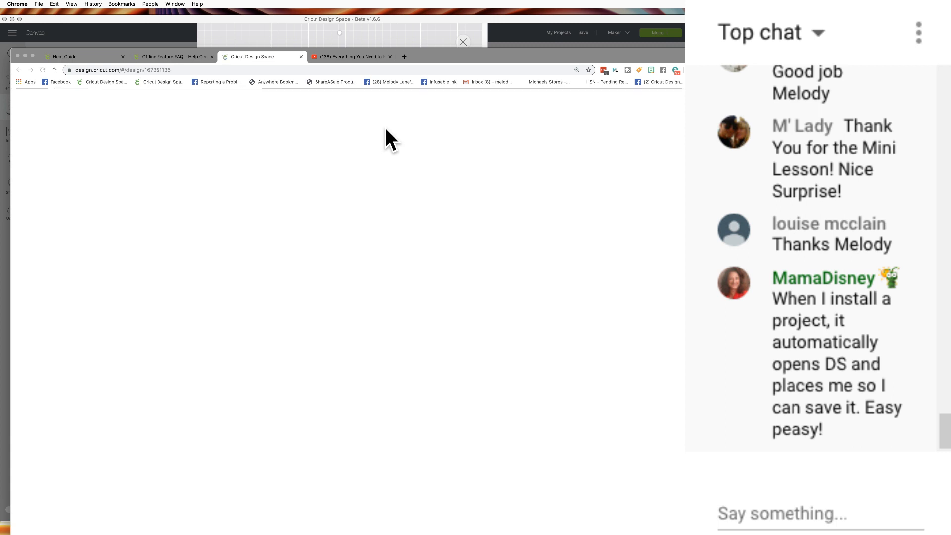
pyautogui.moveTo(291, 116)
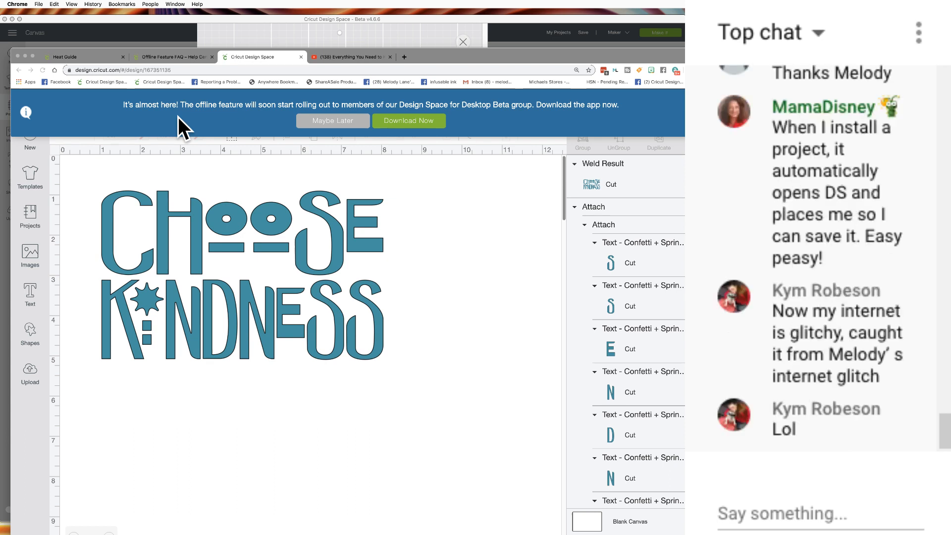
pyautogui.scroll(-3)
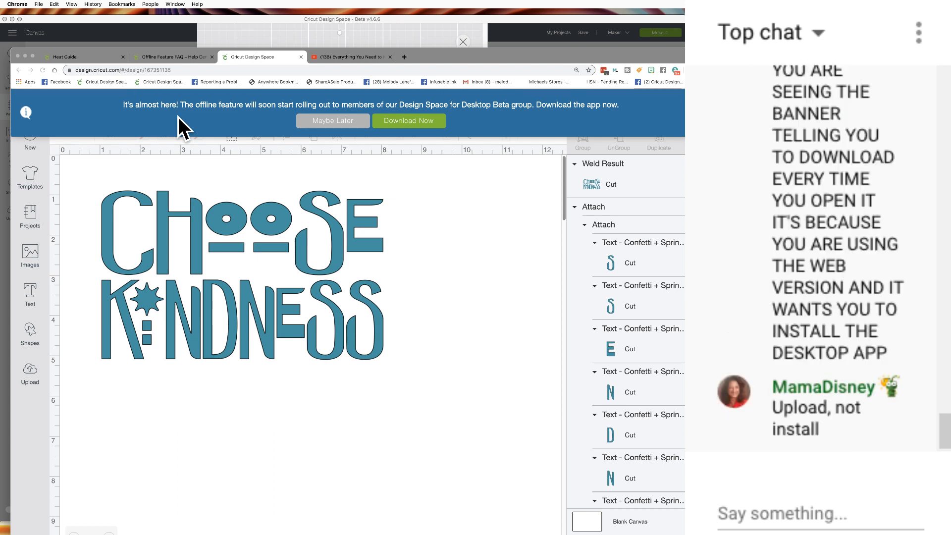
pyautogui.moveTo(197, 124)
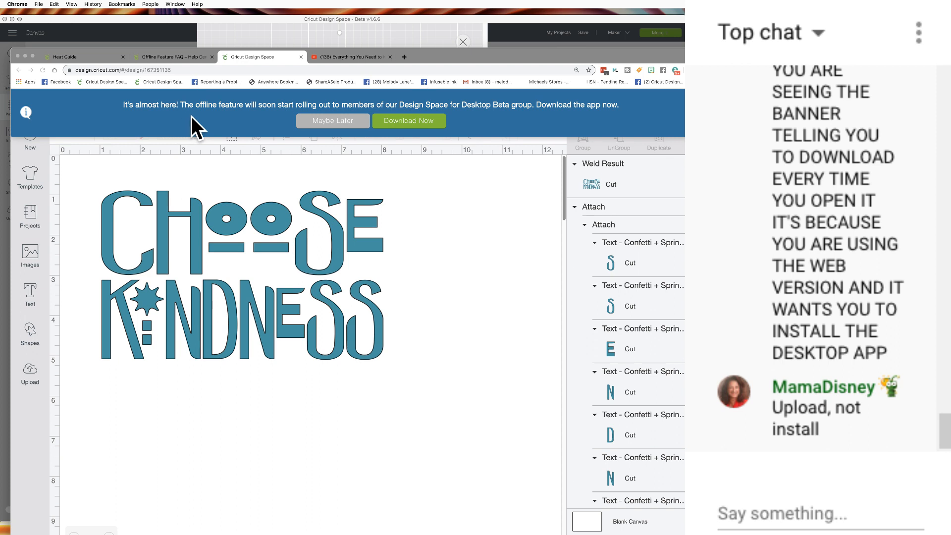
pyautogui.moveTo(408, 140)
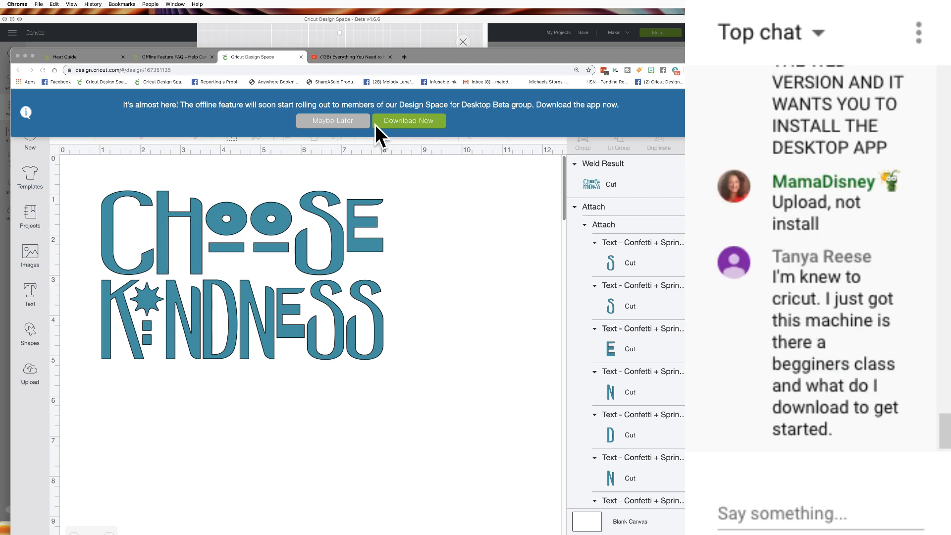
pyautogui.moveTo(365, 141)
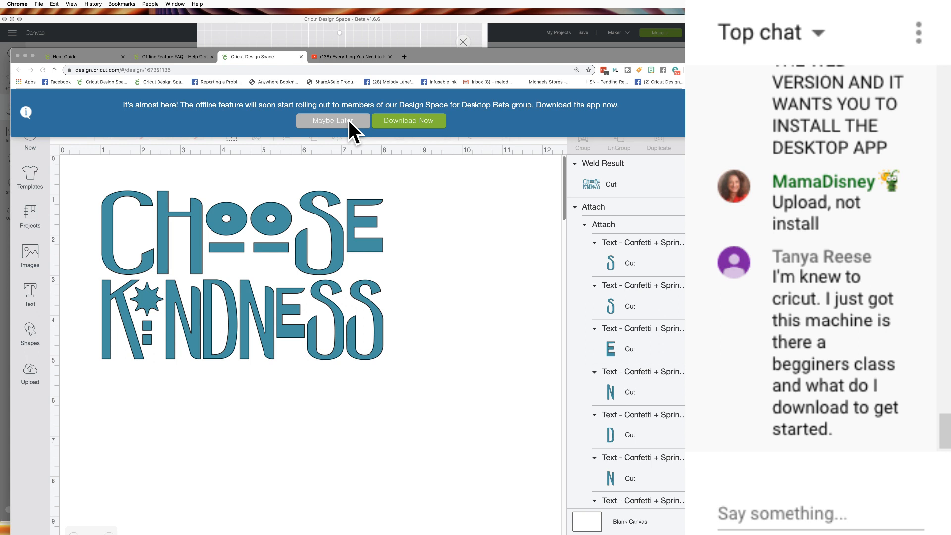
pyautogui.moveTo(495, 186)
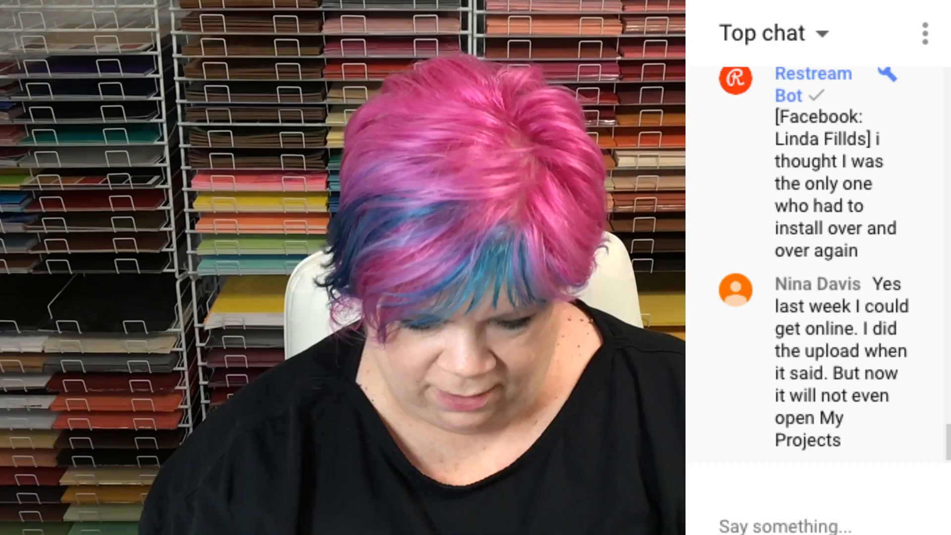
pyautogui.scroll(-3)
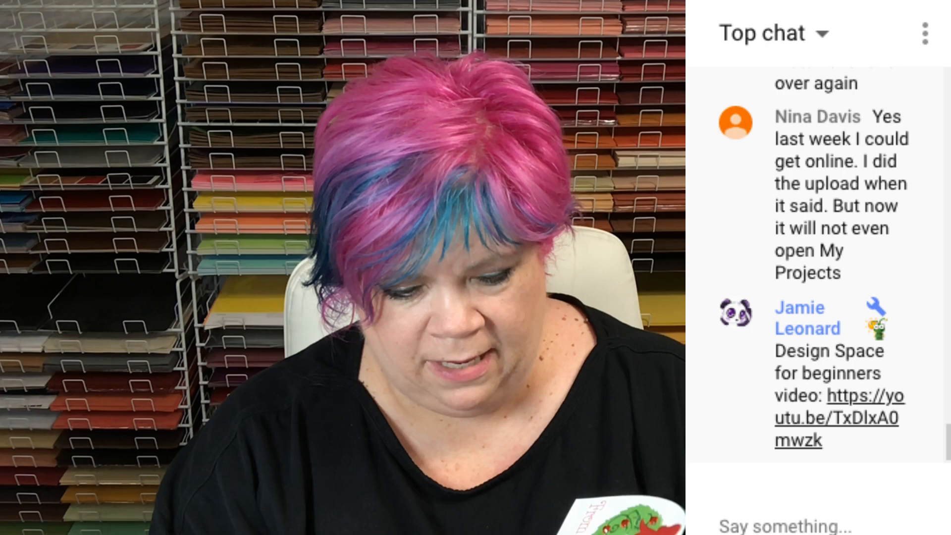